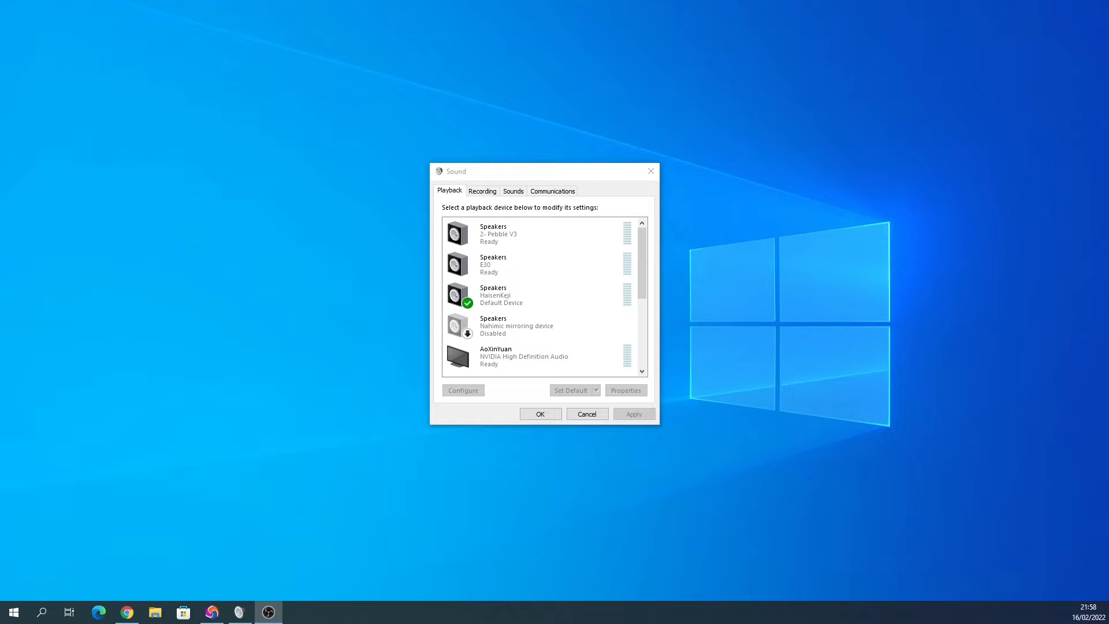
- Open the properties of the HaisenKeji speakers from the Playback device list
click(523, 294)
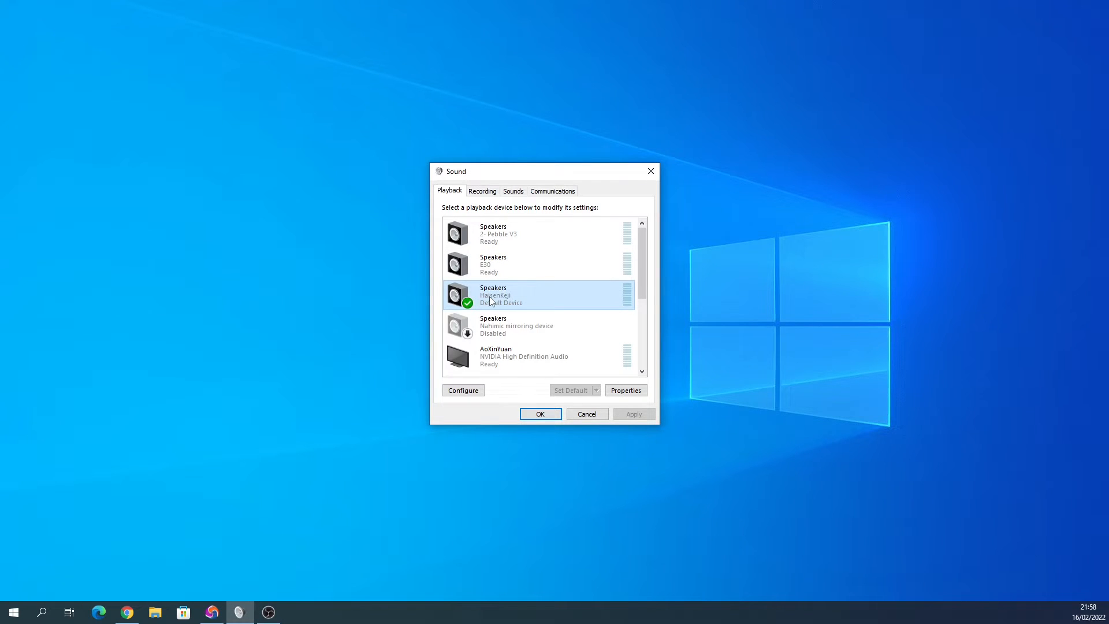
mouse_move(513, 300)
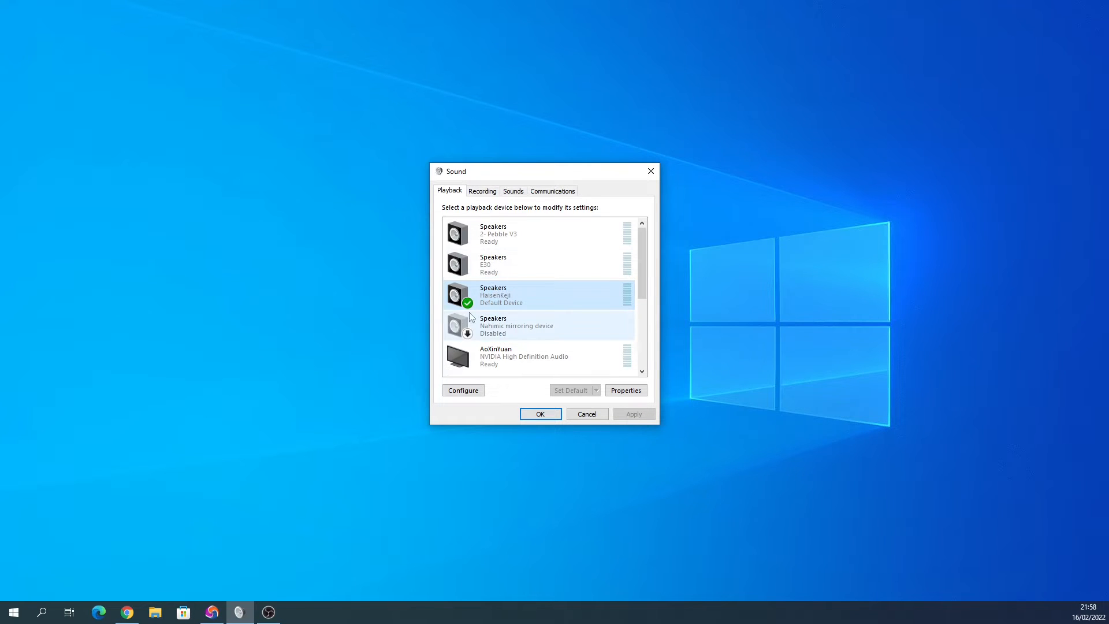
click(625, 390)
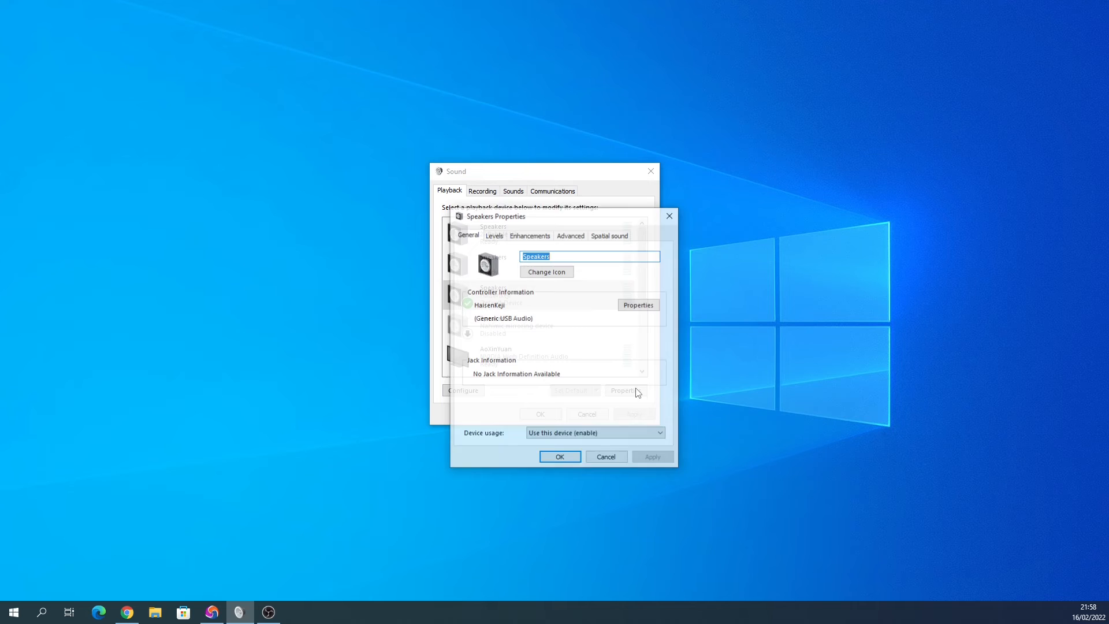
- Check the speakers' Levels page (volume 64), then their Enhancements page with all disabled
click(493, 234)
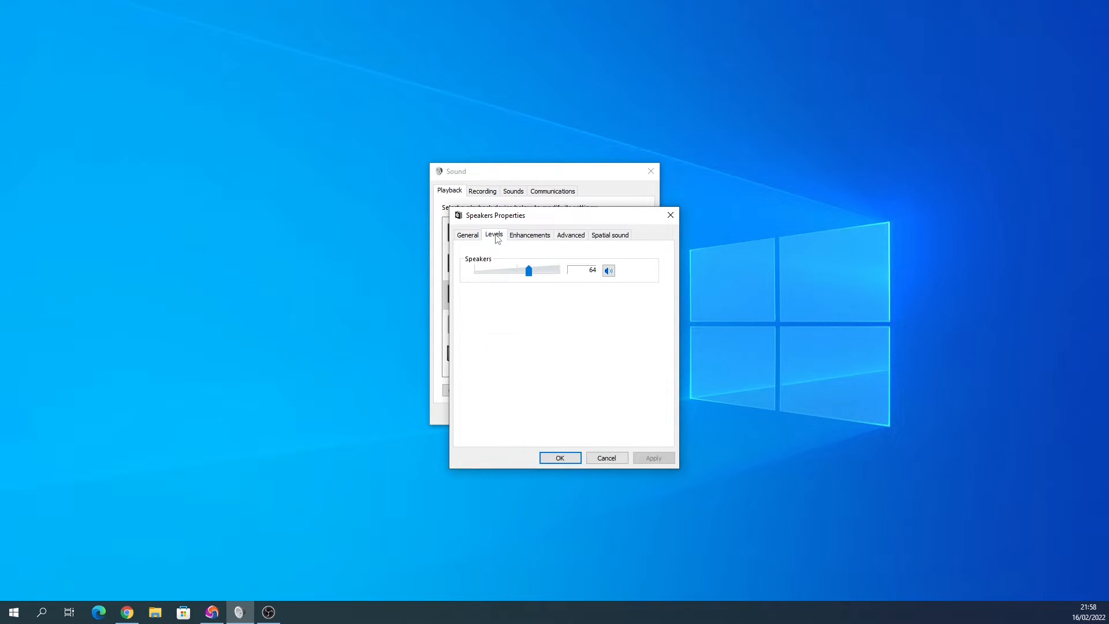
mouse_move(464, 276)
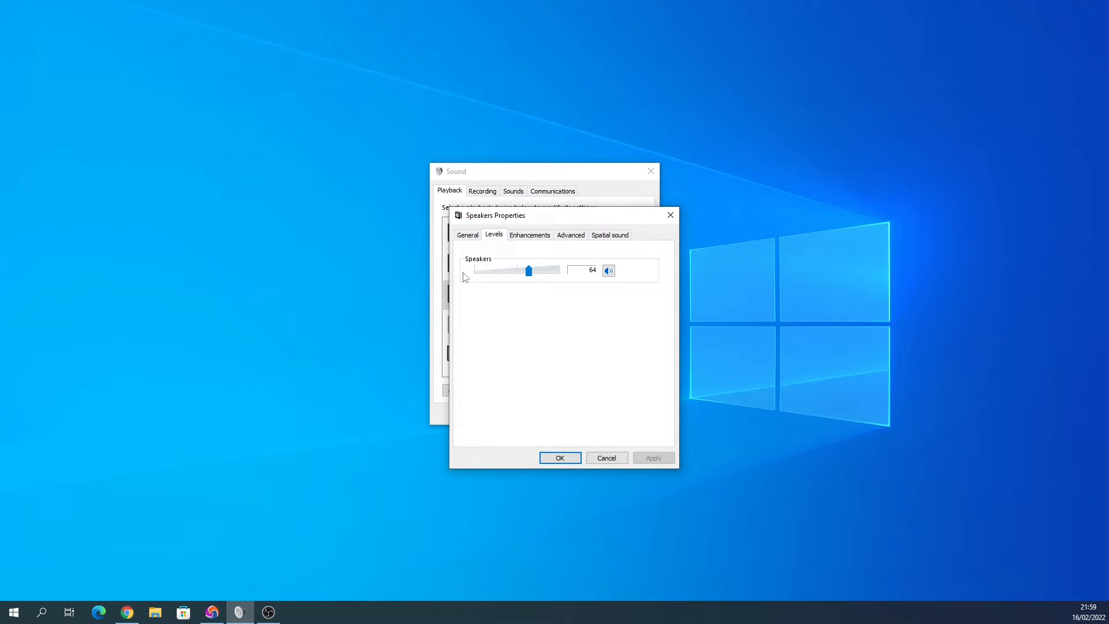
mouse_move(492, 278)
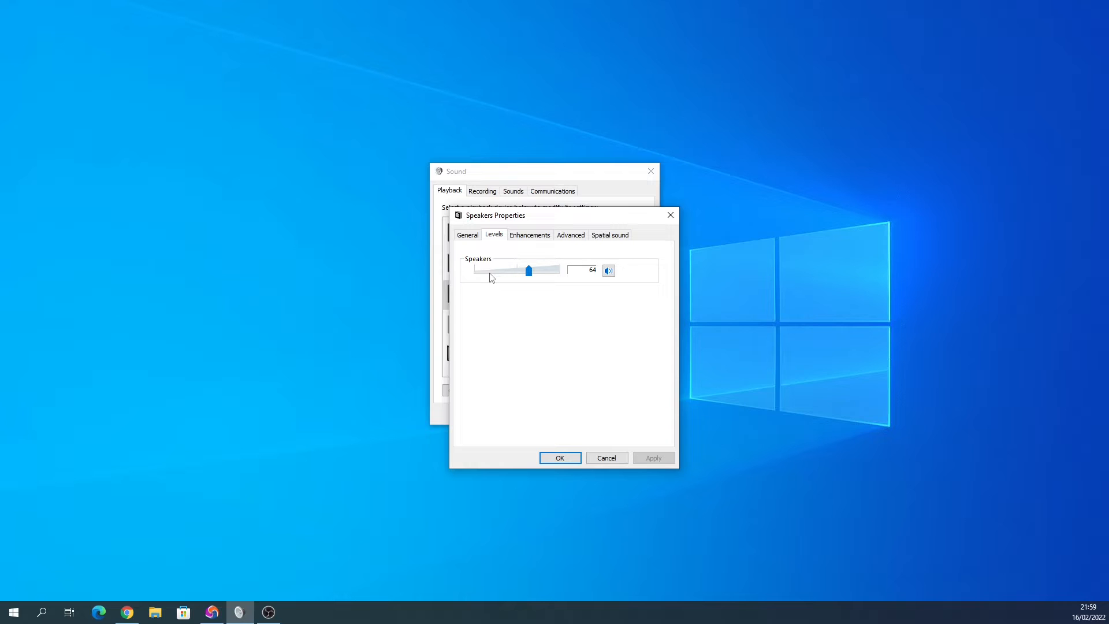
mouse_move(499, 278)
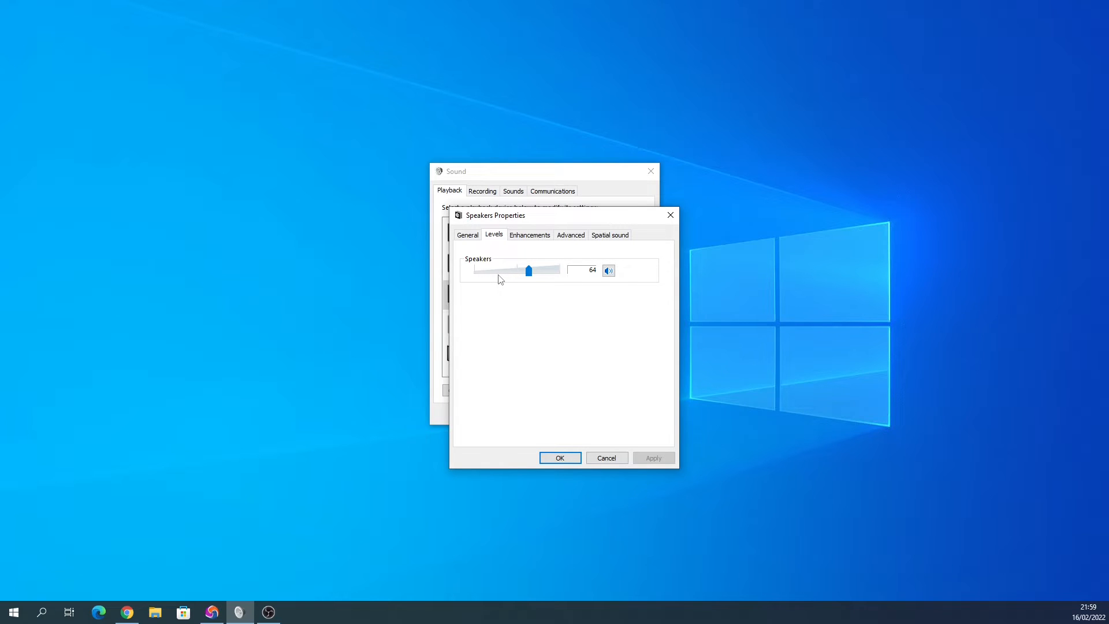
mouse_move(519, 254)
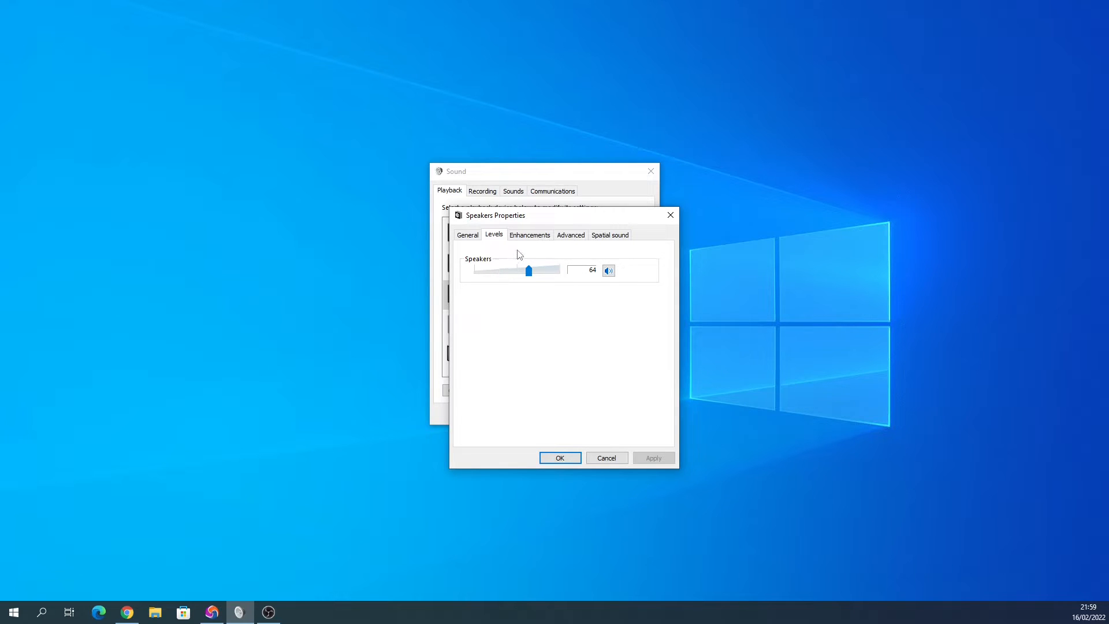
click(529, 234)
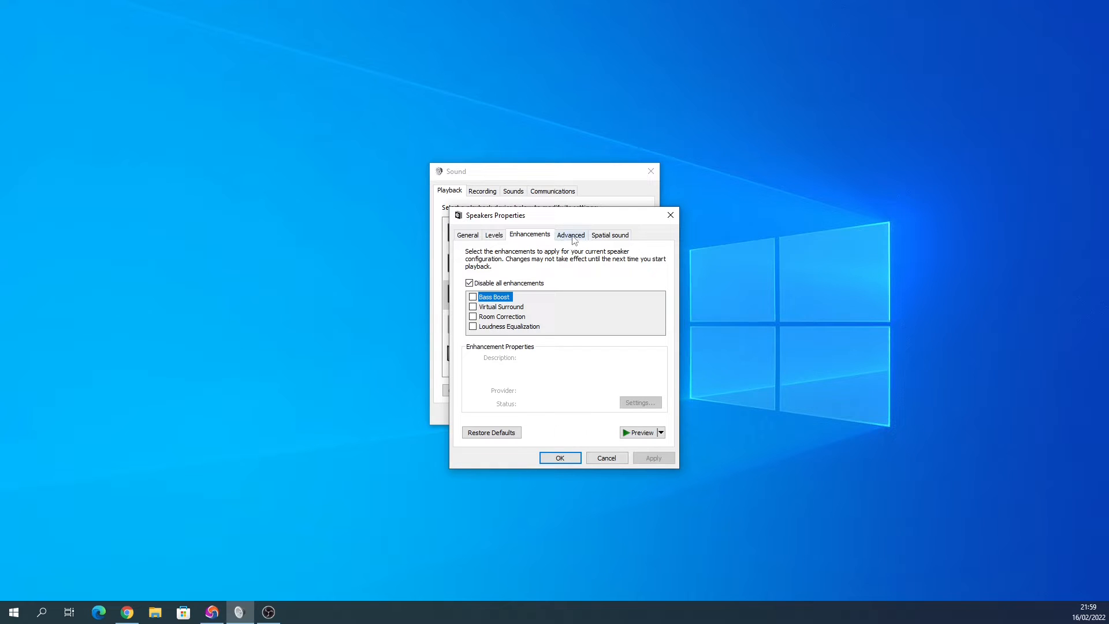
- View the speakers' Advanced page showing the 16 bit, 48000 Hz default format
click(569, 234)
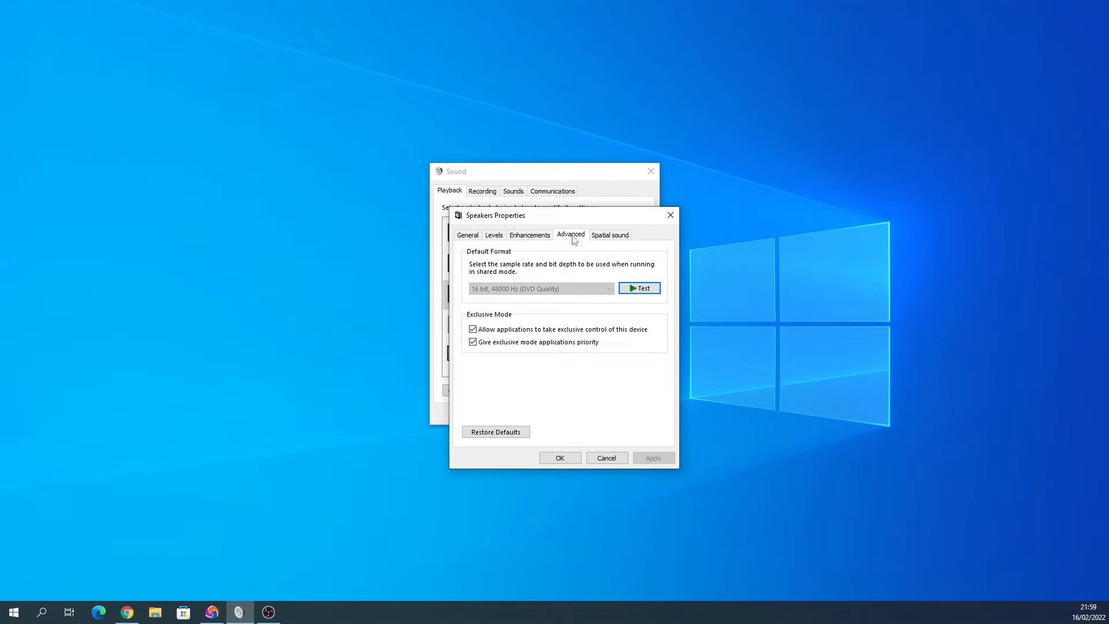
mouse_move(509, 292)
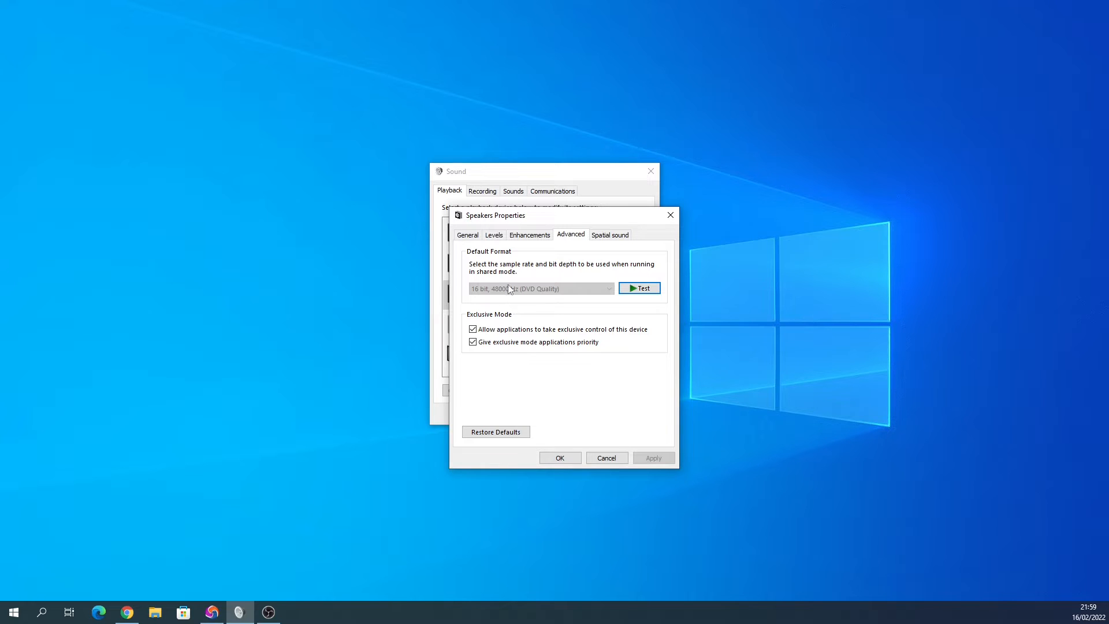
mouse_move(514, 274)
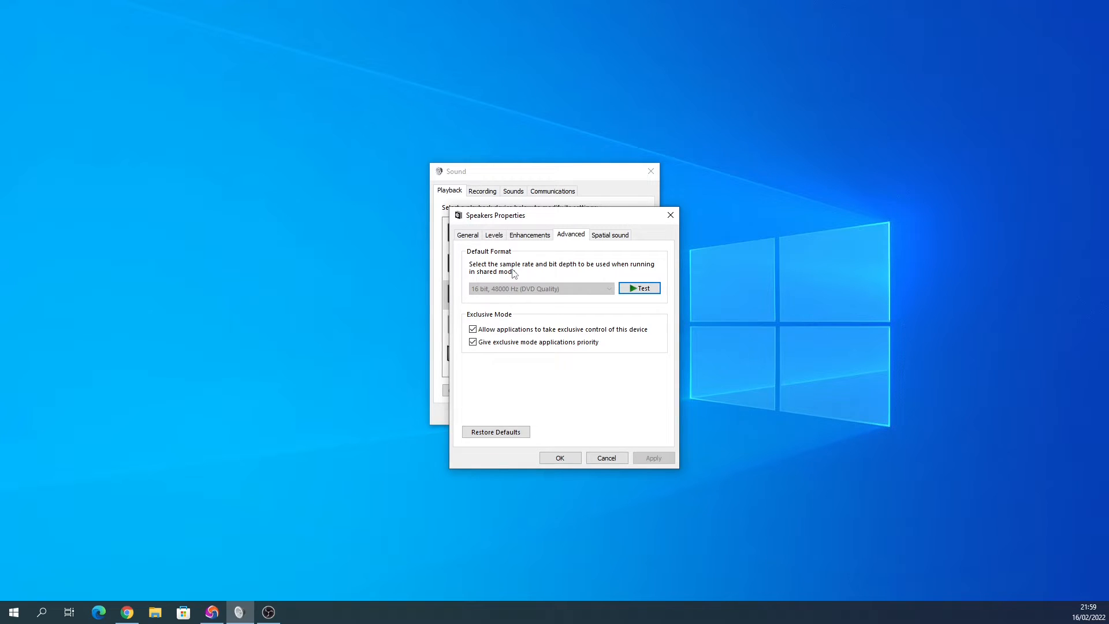
mouse_move(506, 282)
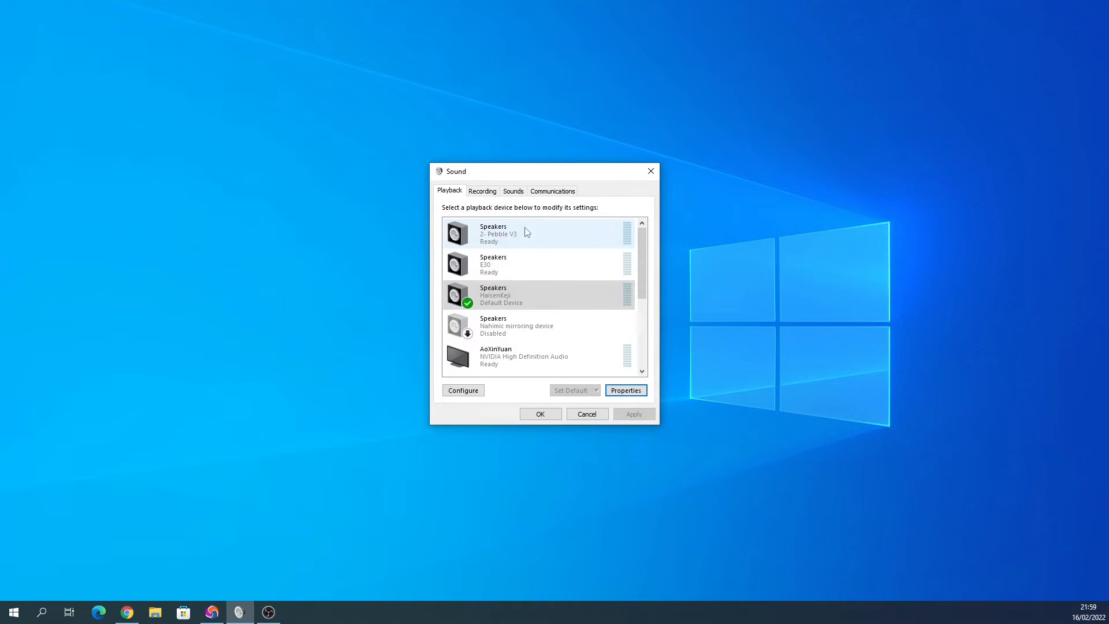
- Open the HaisenKeji microphone's properties from Recording devices and view its 16000 Hz format
click(482, 190)
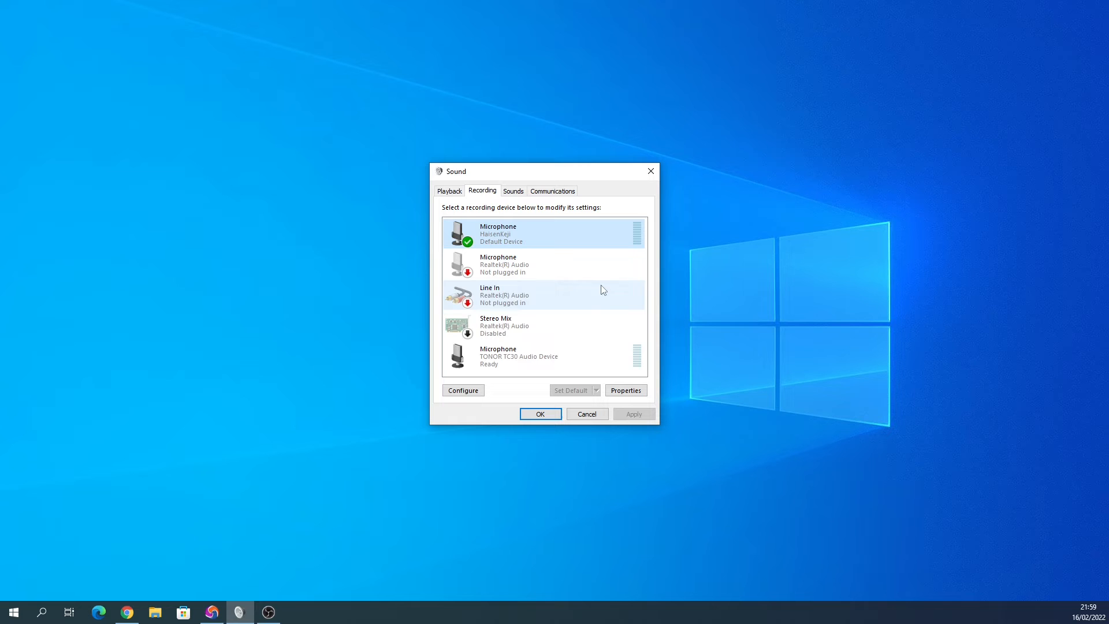
mouse_move(637, 360)
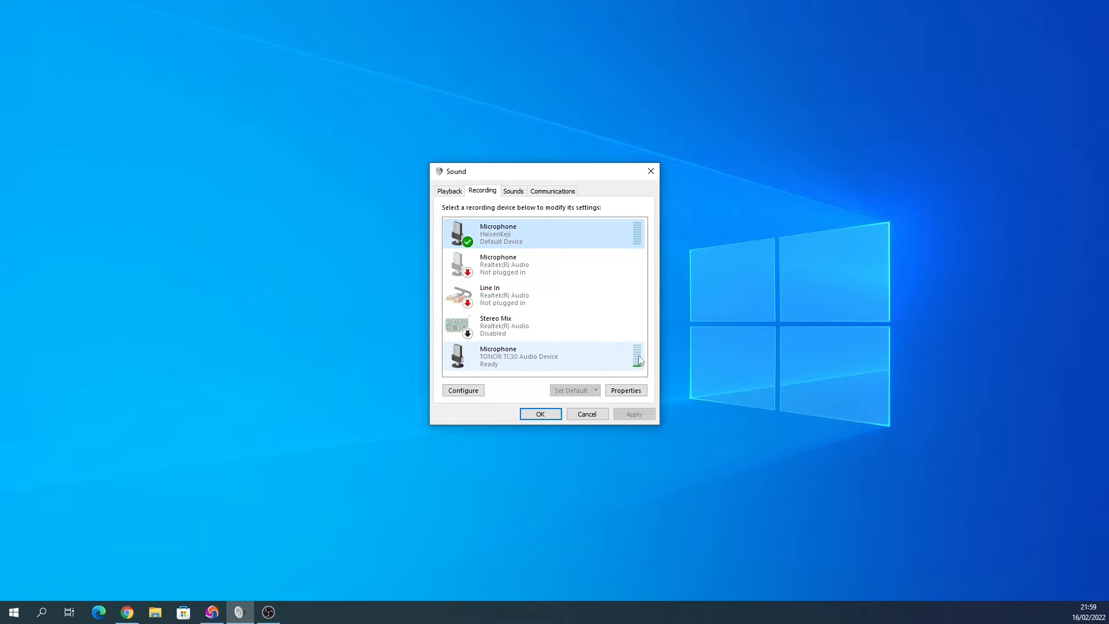
mouse_move(661, 429)
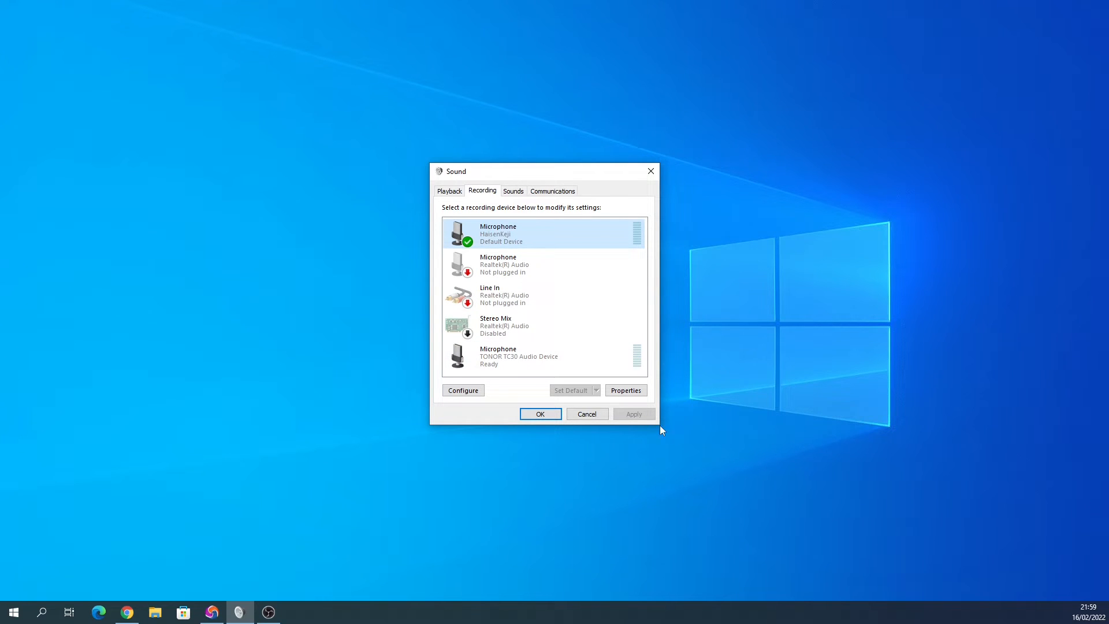
click(625, 389)
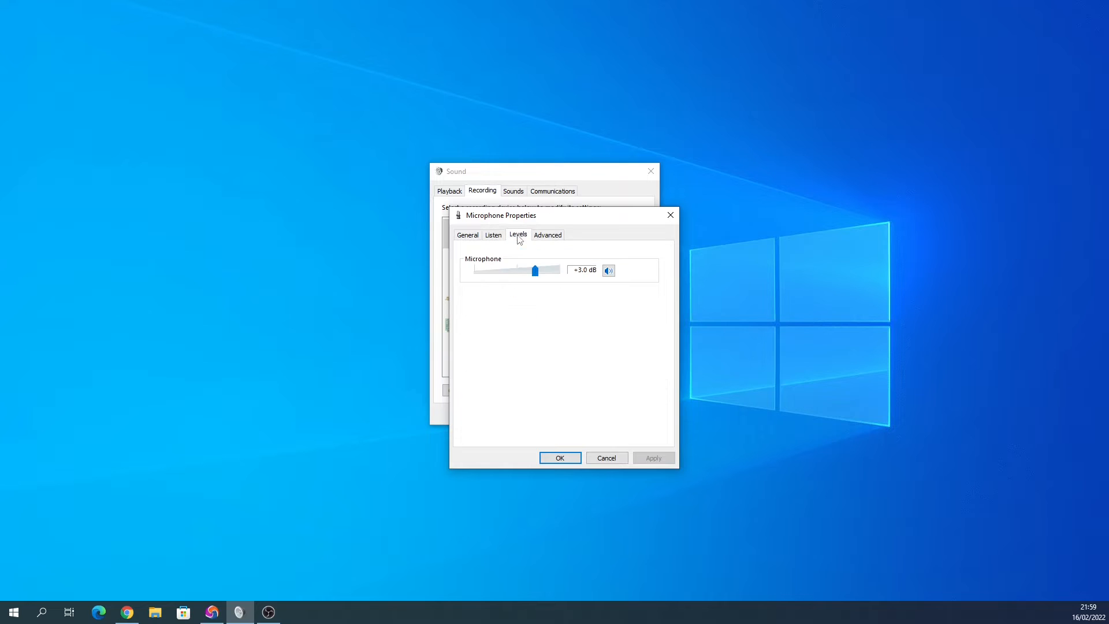
mouse_move(536, 289)
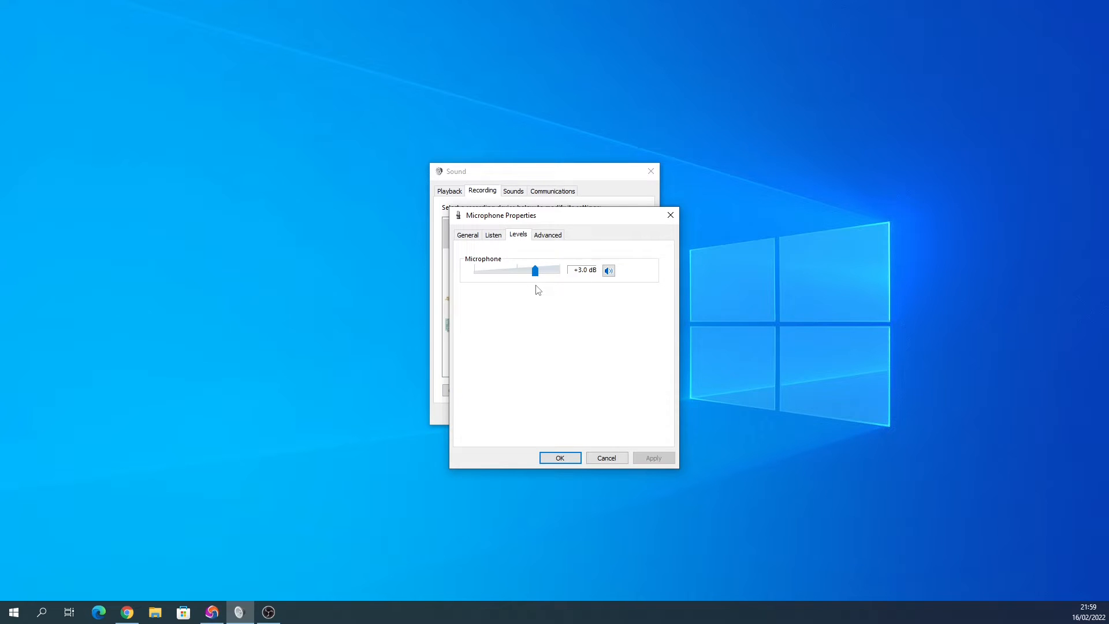
mouse_move(537, 243)
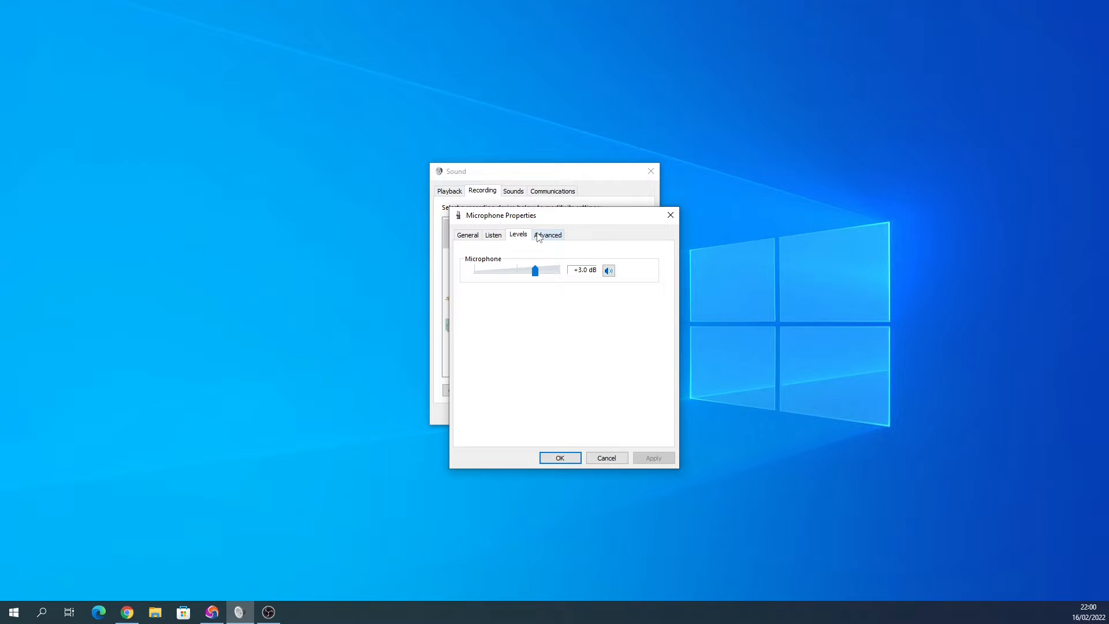
click(547, 234)
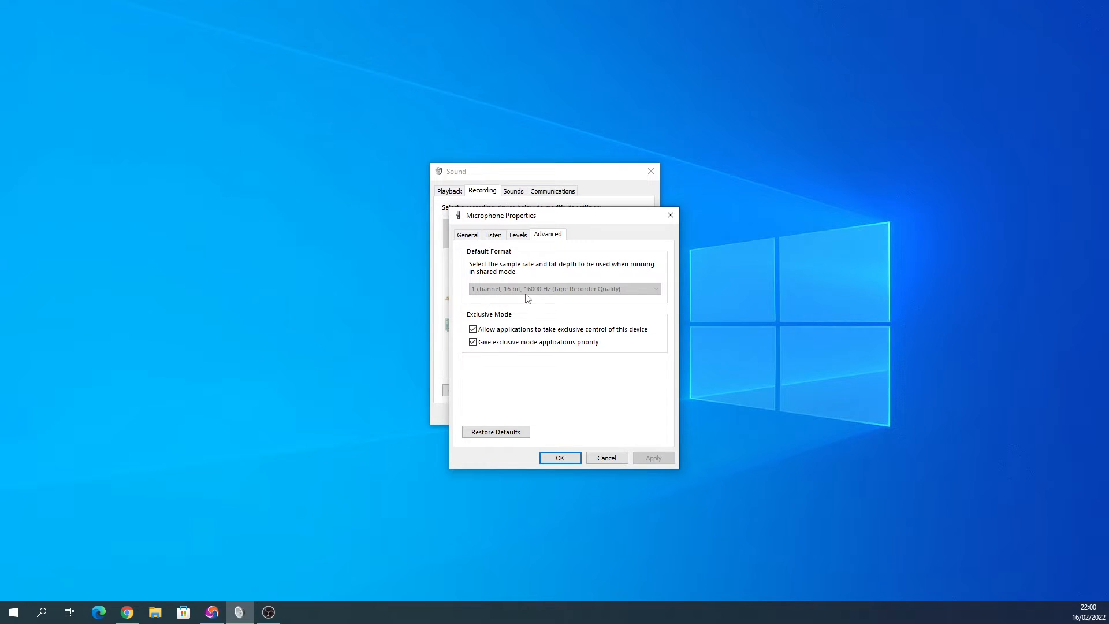
mouse_move(643, 271)
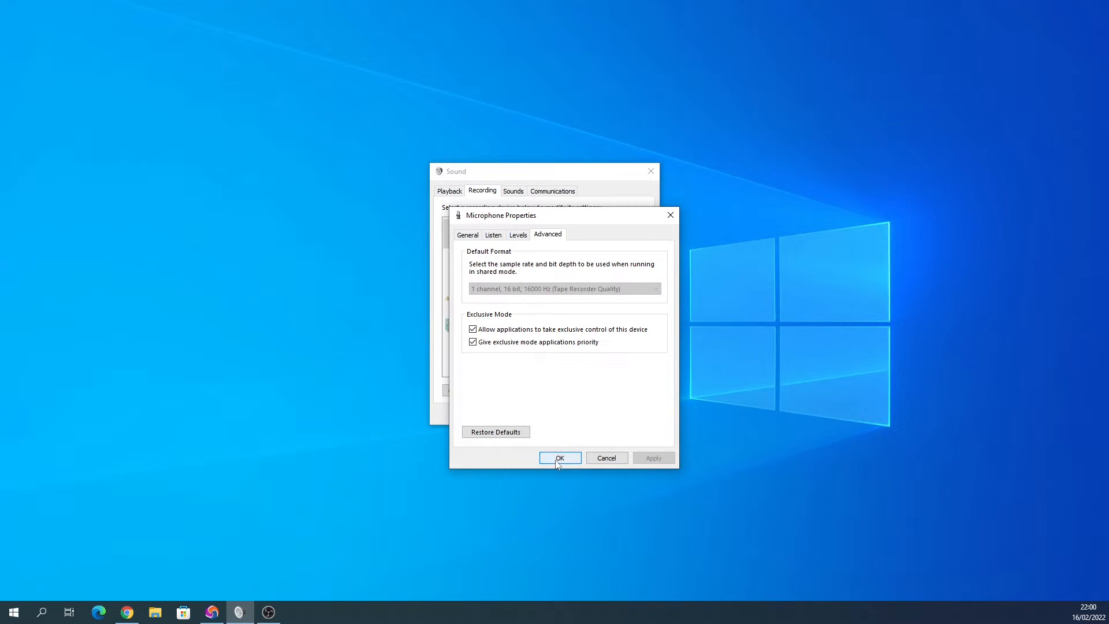
- Close the microphone properties and return to the recording devices list
click(559, 457)
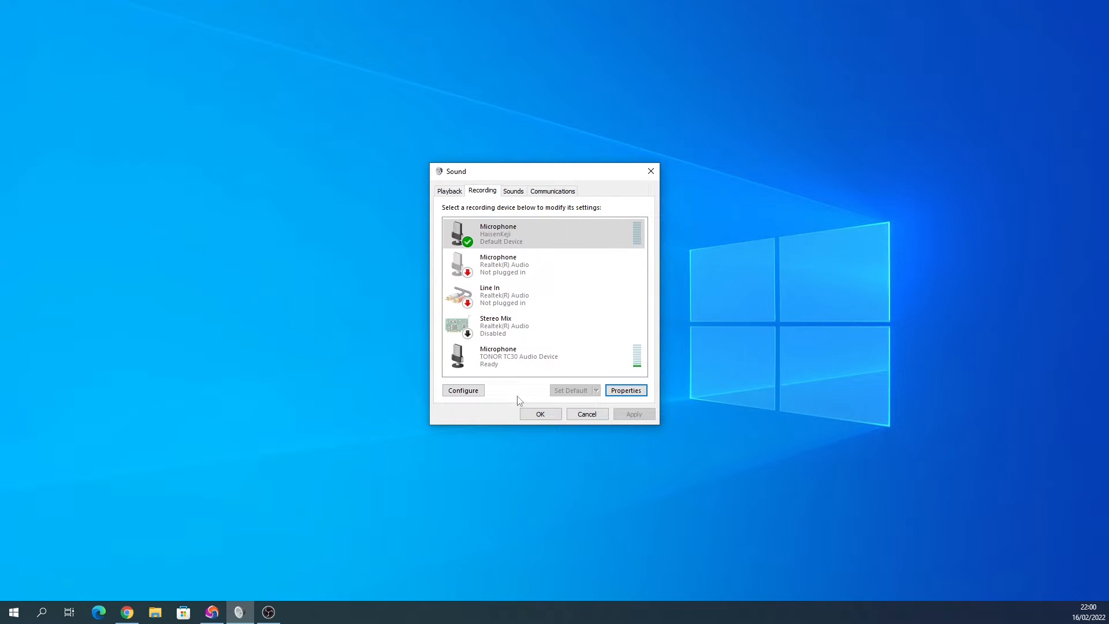
mouse_move(522, 381)
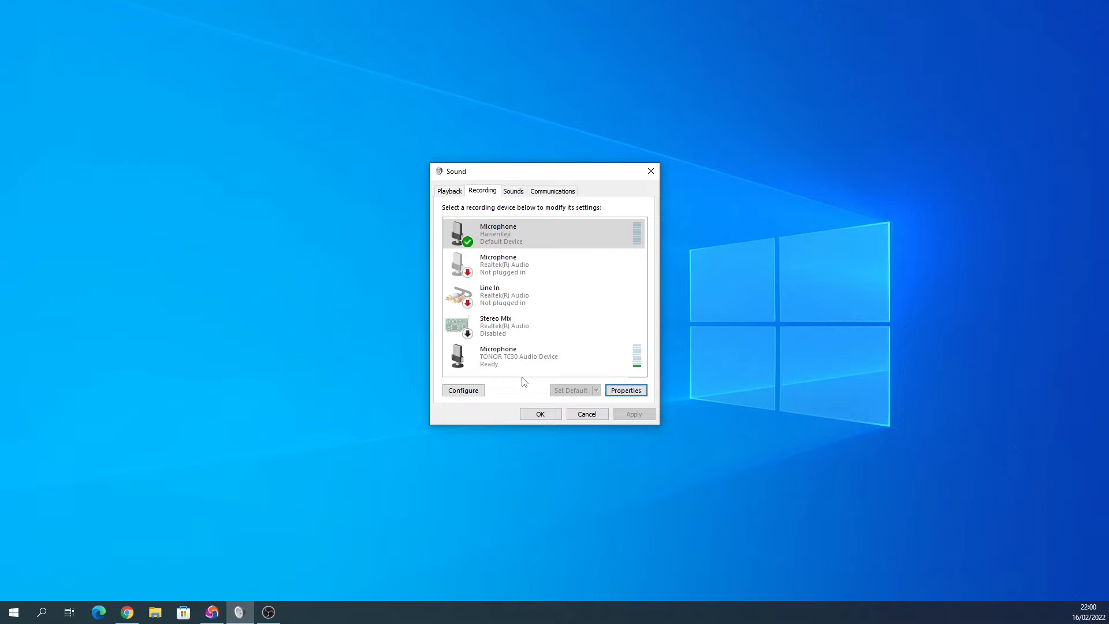
click(543, 355)
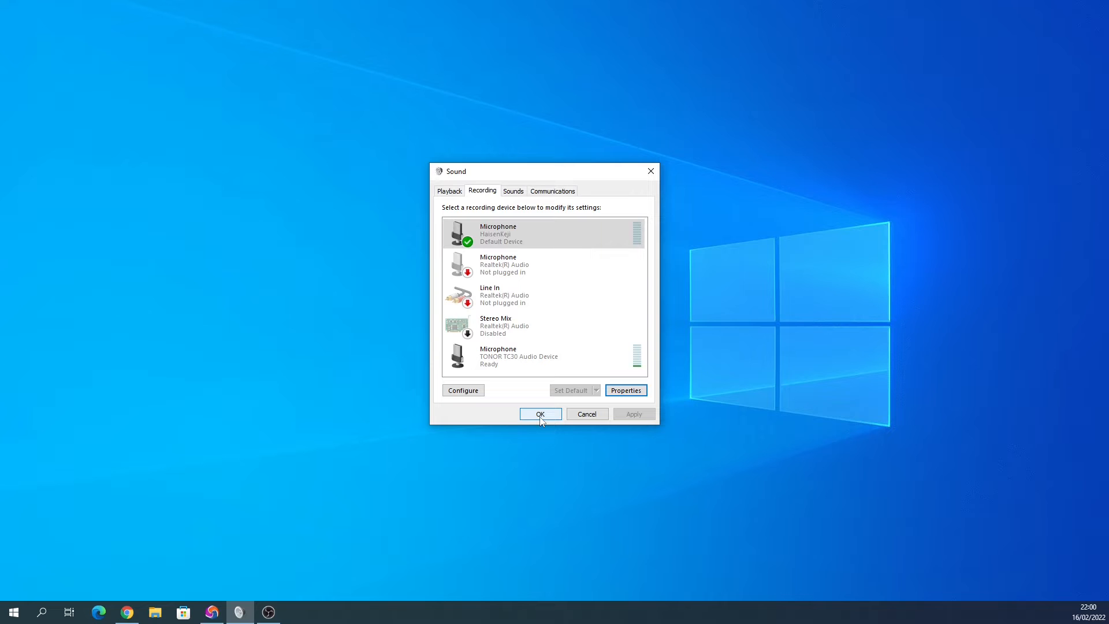
- Close the Sound window and browse the adapter gallery to the final Bluetooth 5.2 photo
click(540, 414)
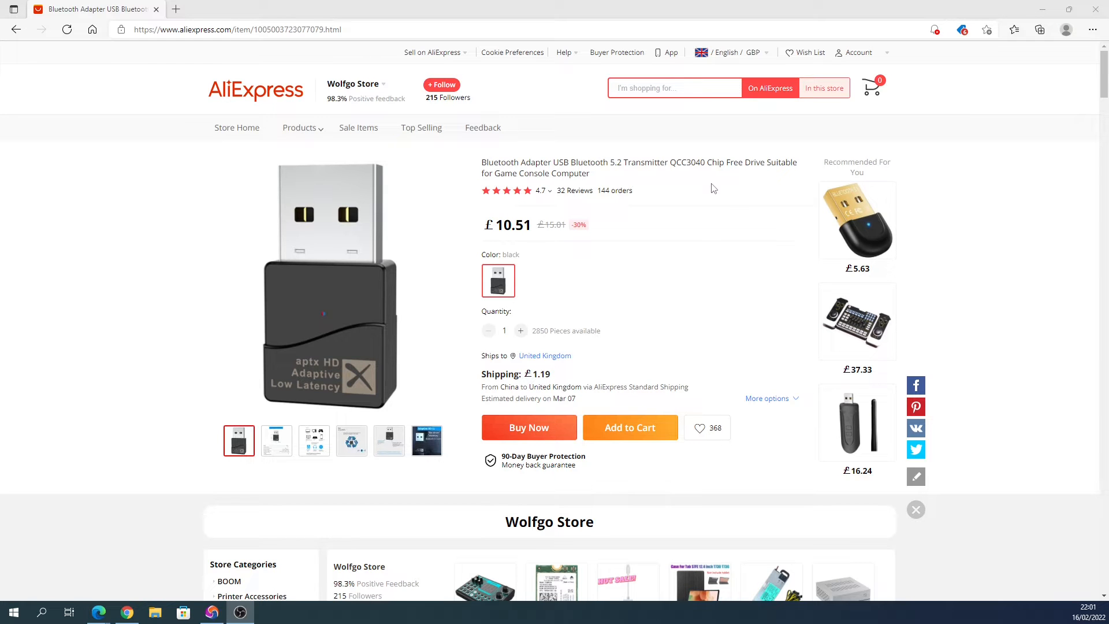
mouse_move(534, 200)
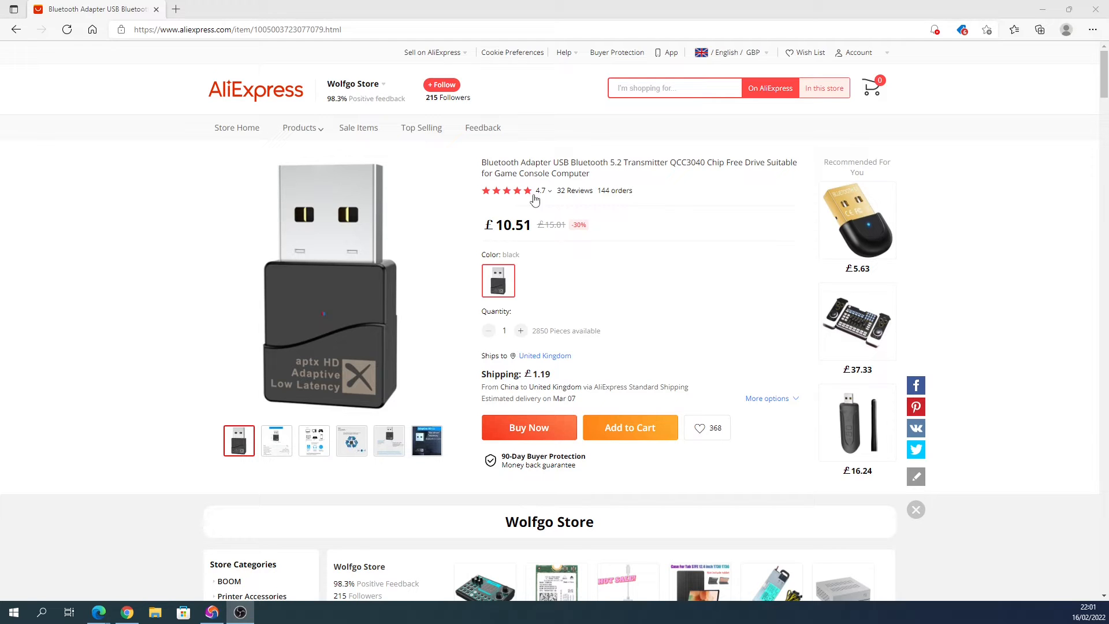
mouse_move(738, 205)
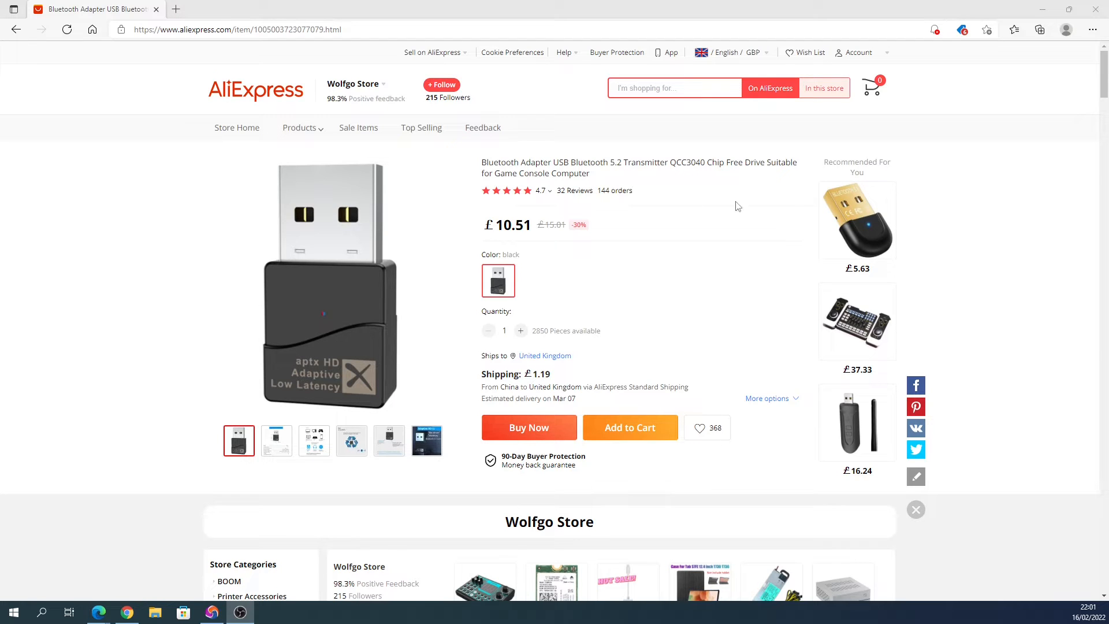
mouse_move(174, 465)
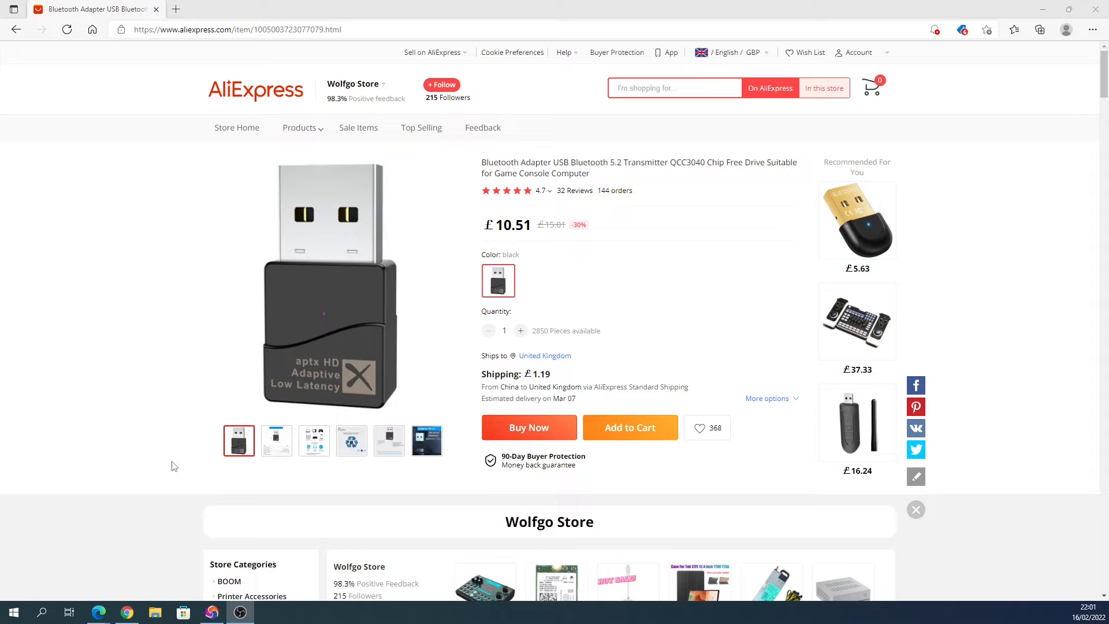
click(351, 440)
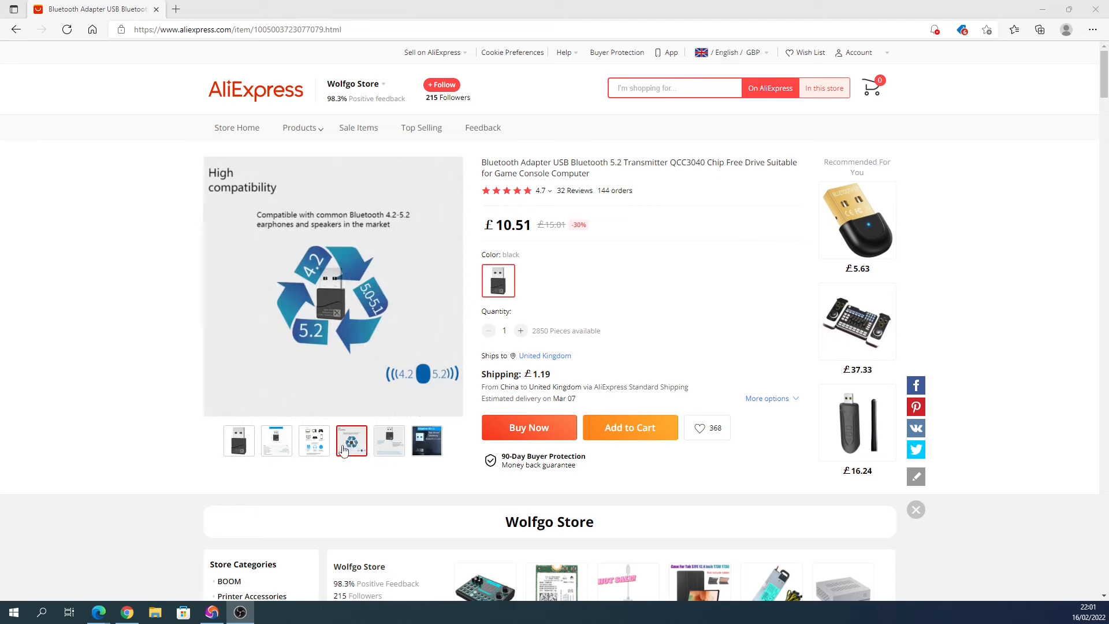
click(426, 440)
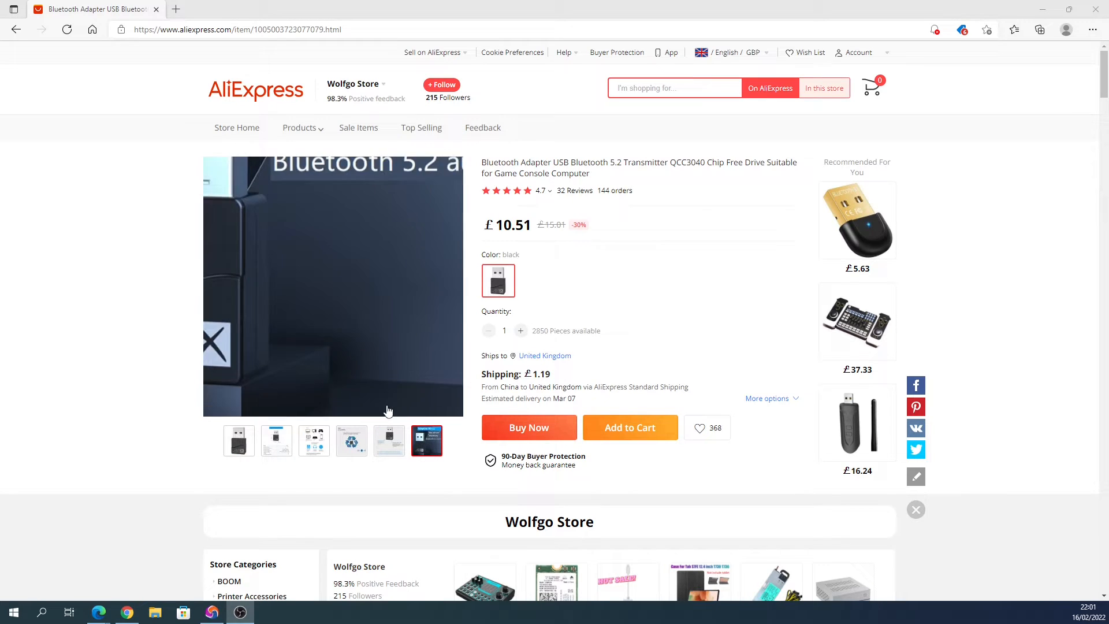
- Scroll down to the Product Specification overview: QCC3040 chip, aptX Adaptive, driver-free
scroll(down, 3)
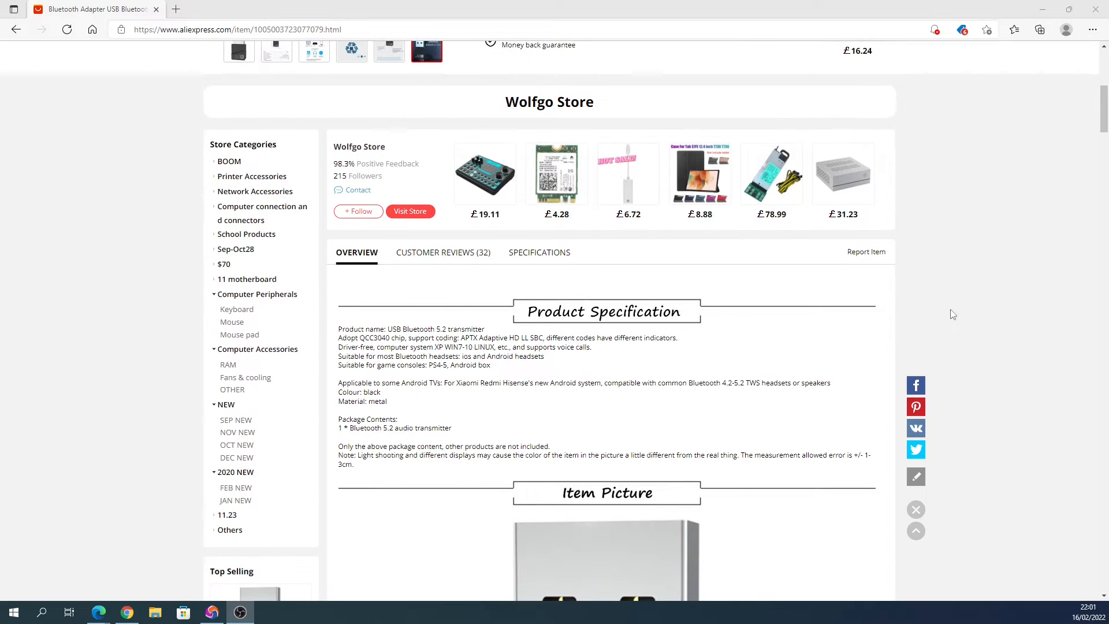
mouse_move(451, 333)
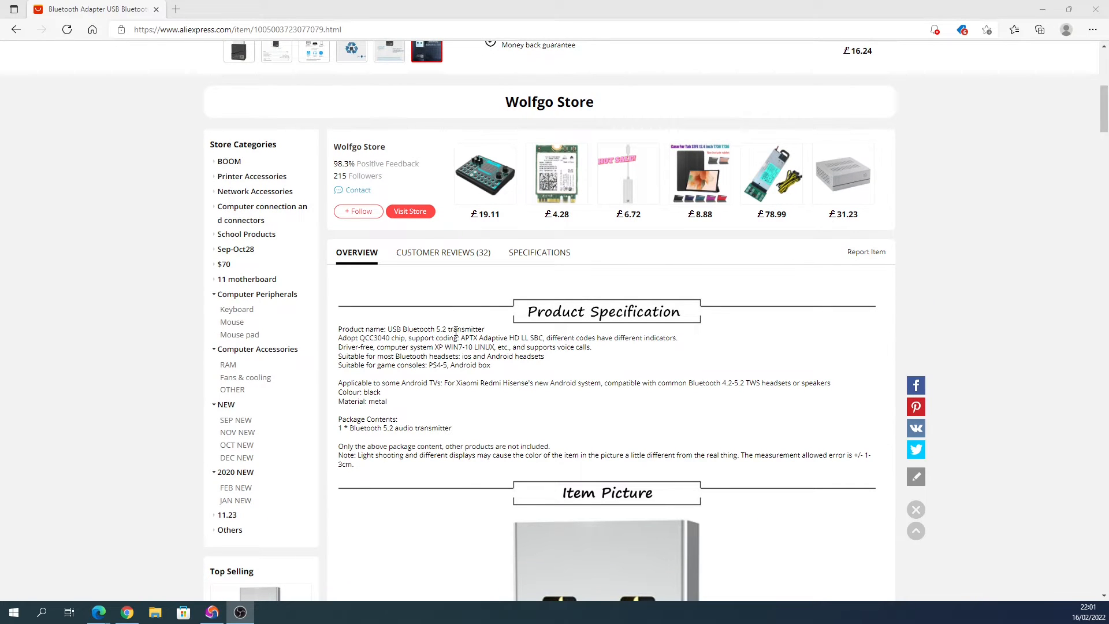
mouse_move(478, 355)
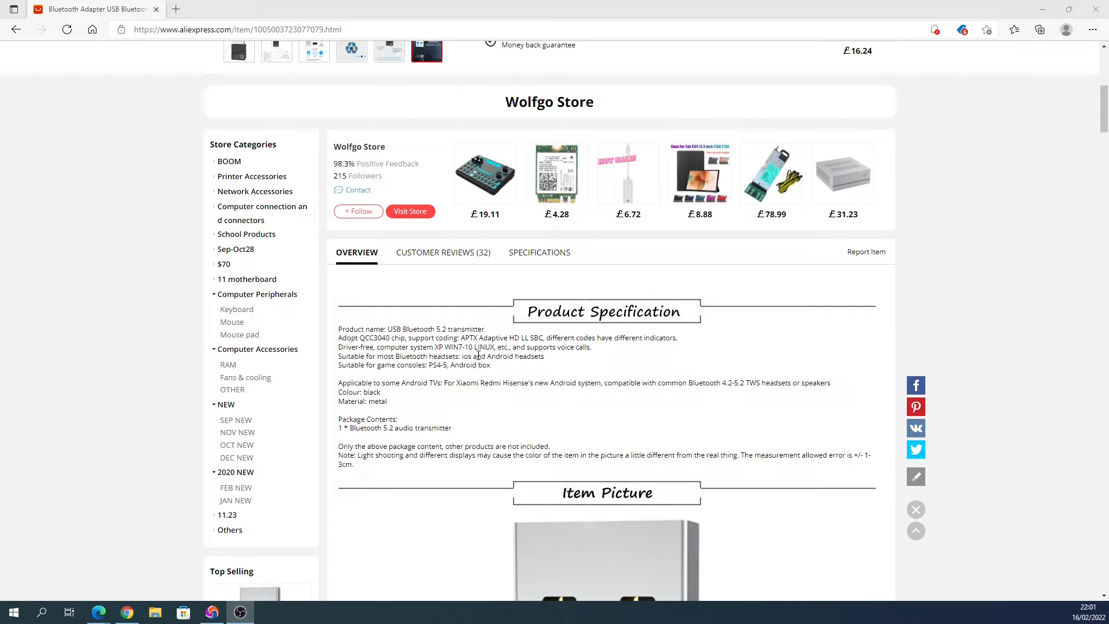
mouse_move(513, 408)
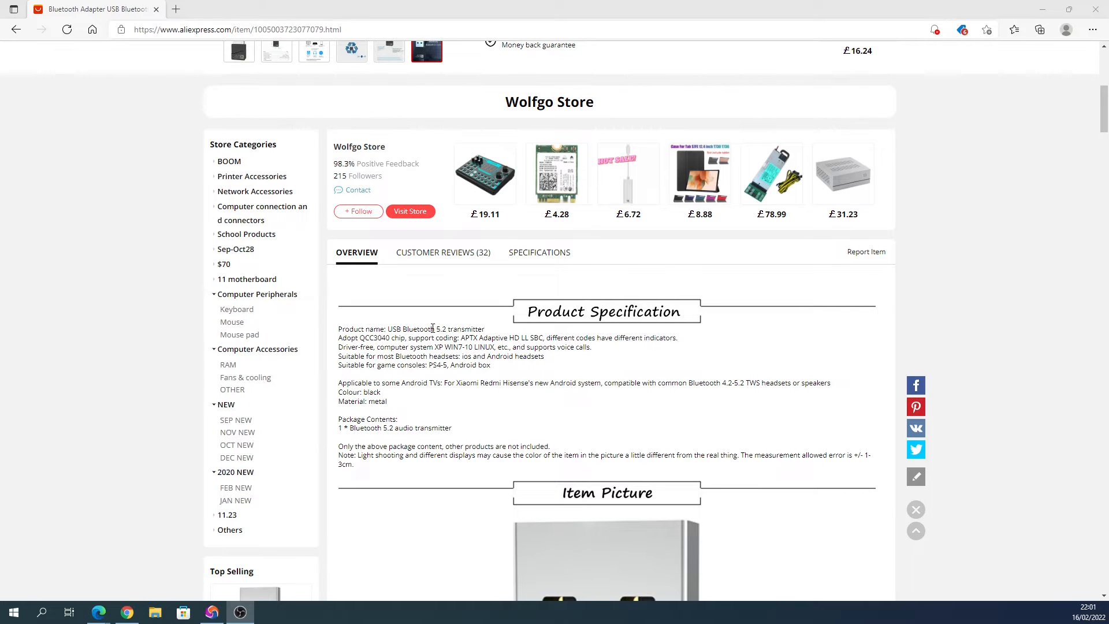
double_click(444, 329)
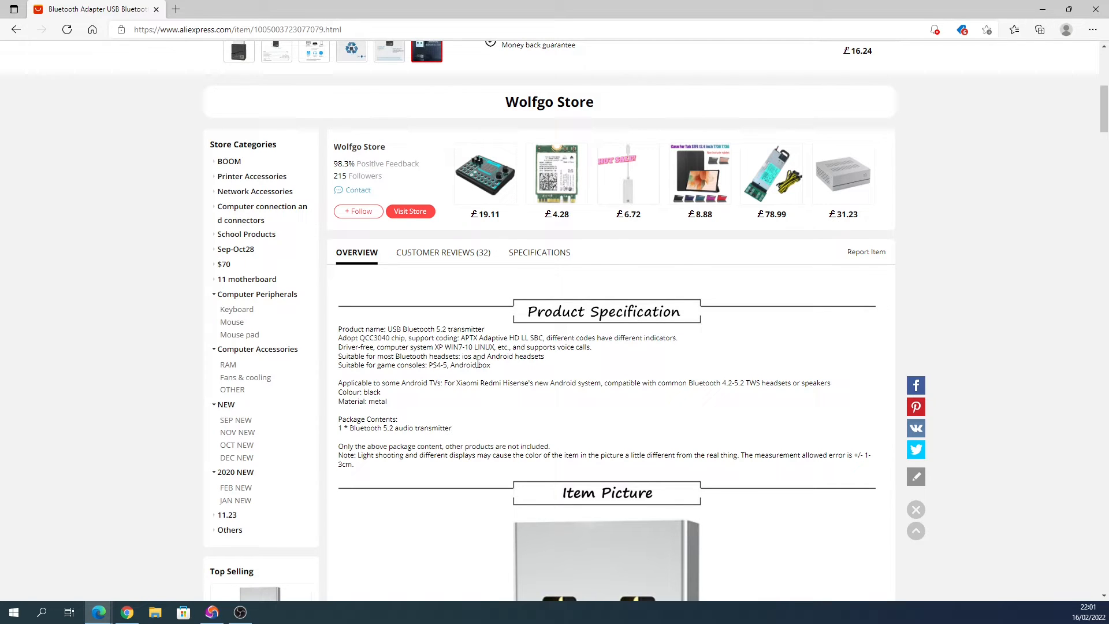
mouse_move(508, 379)
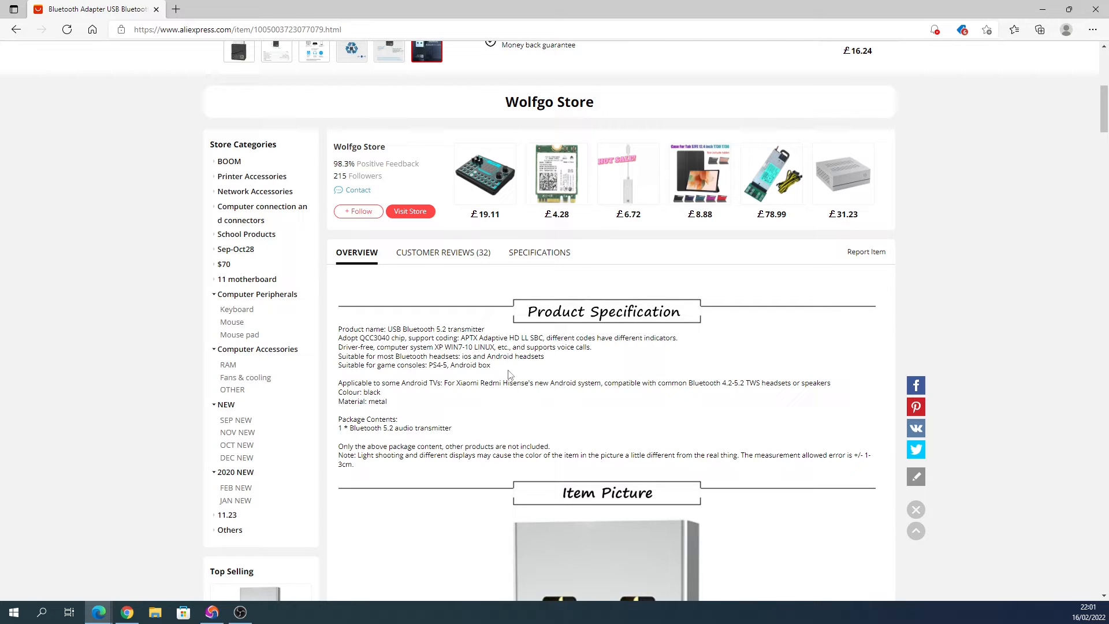
mouse_move(511, 339)
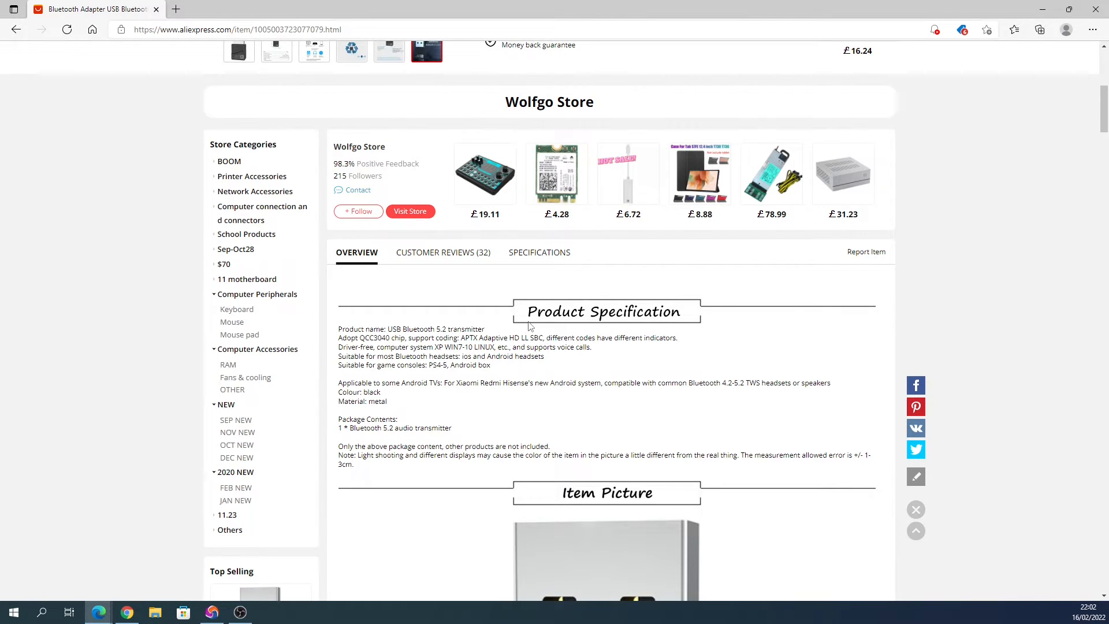
- Scroll to the dimension drawing and KB8 spec table: Bluetooth 5.2, 15m range, aptX Adaptive
scroll(down, 3)
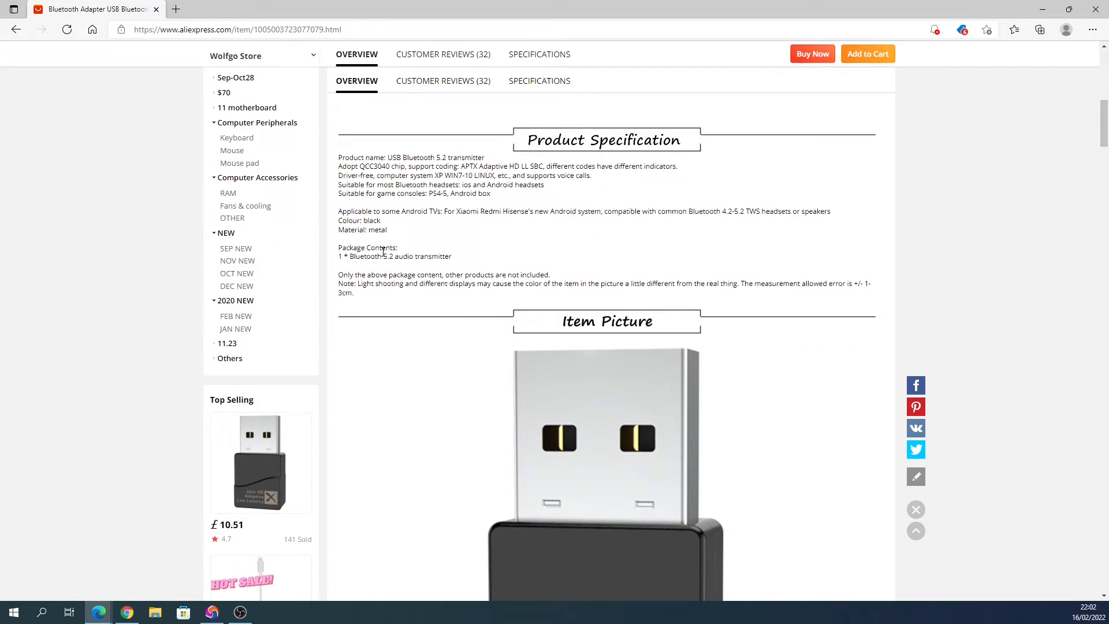
scroll(down, 3)
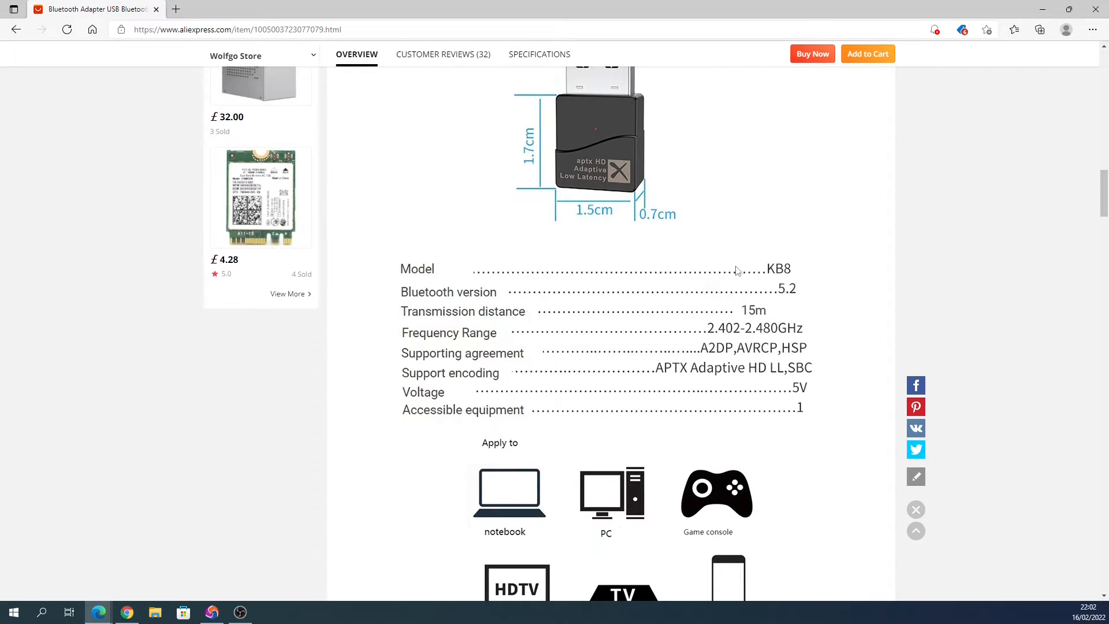
mouse_move(710, 314)
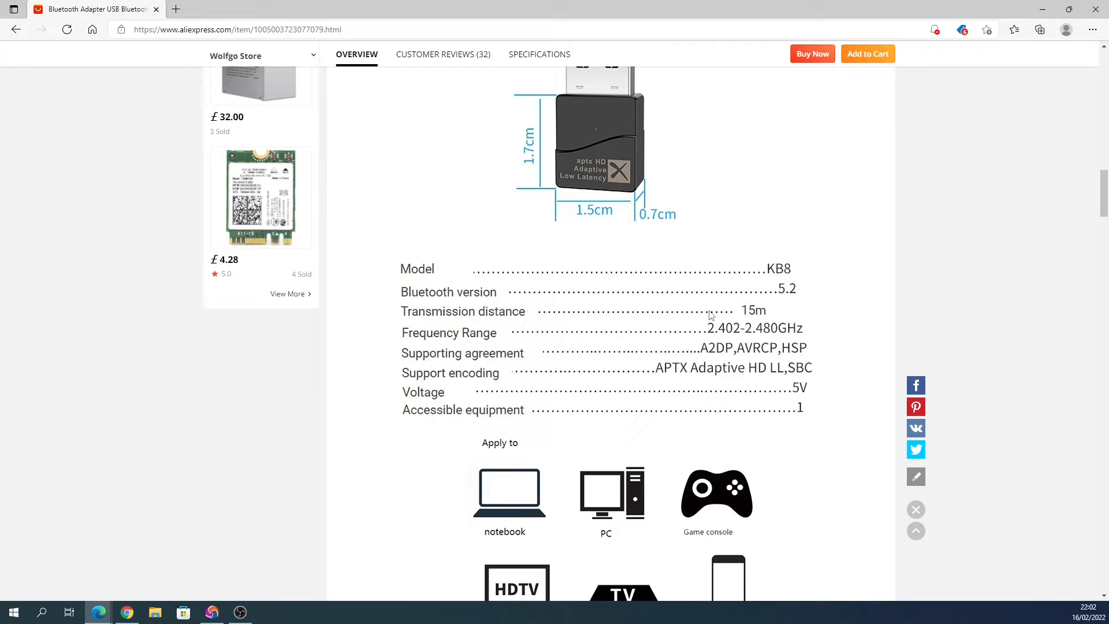
mouse_move(749, 315)
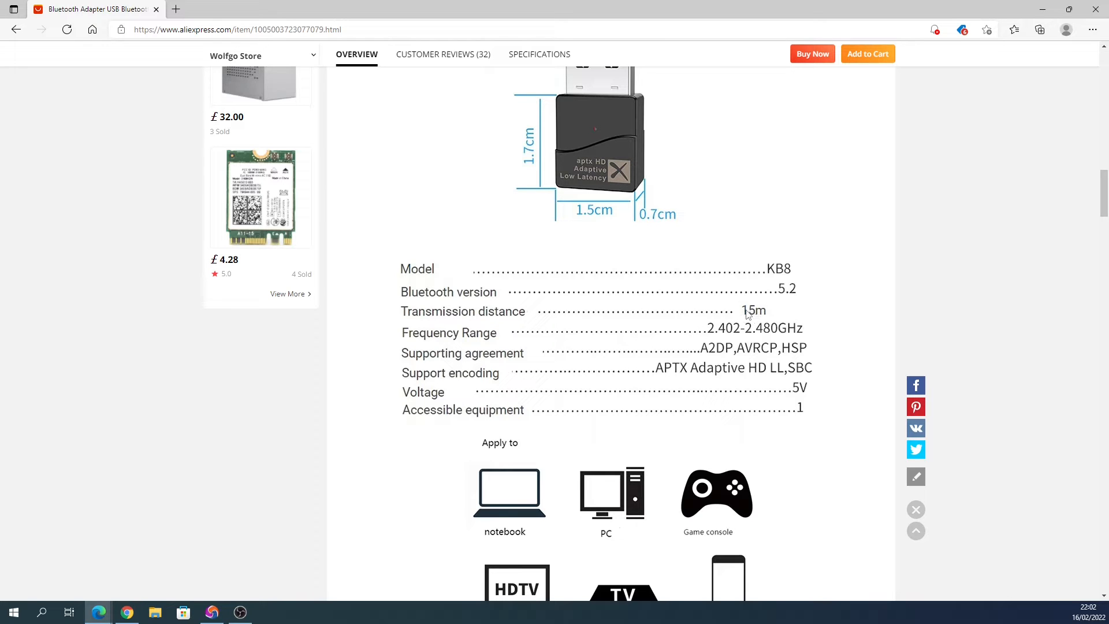
mouse_move(669, 357)
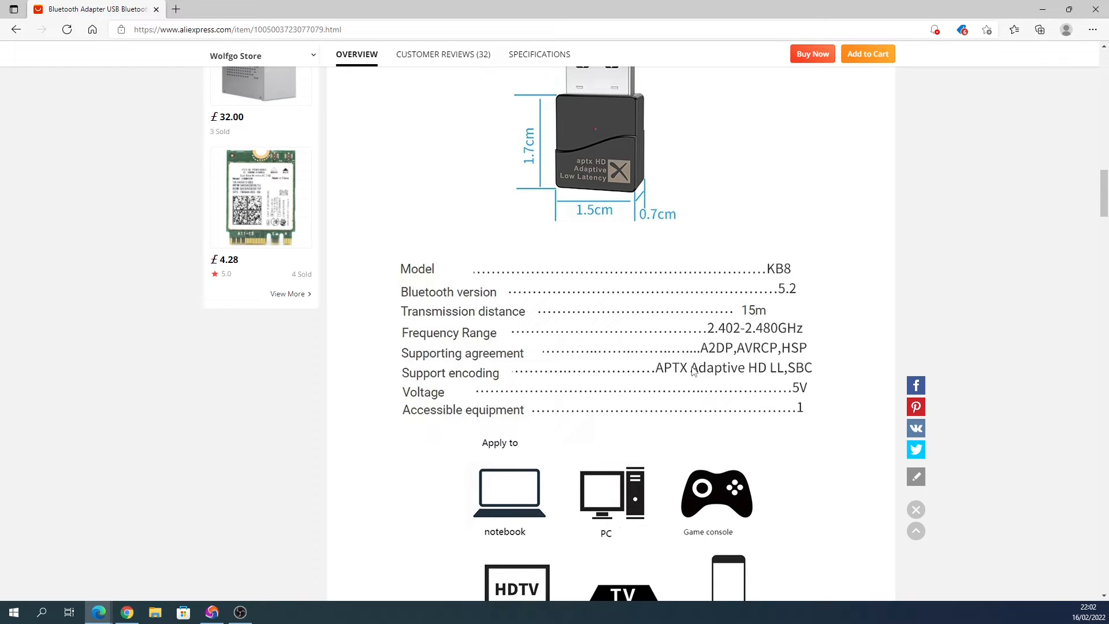
mouse_move(733, 380)
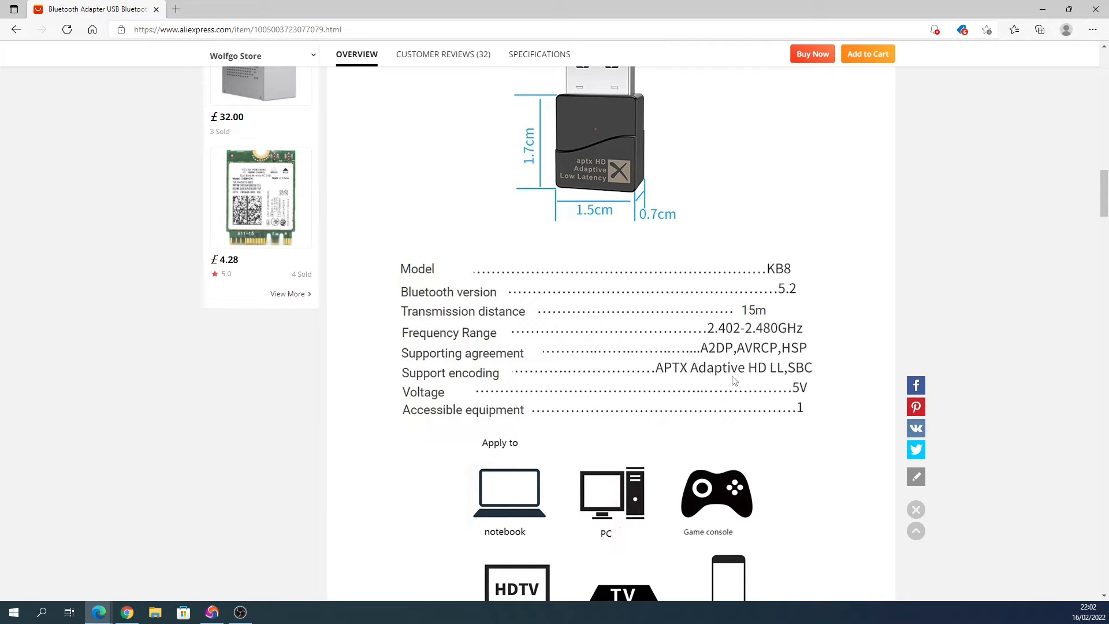
mouse_move(711, 373)
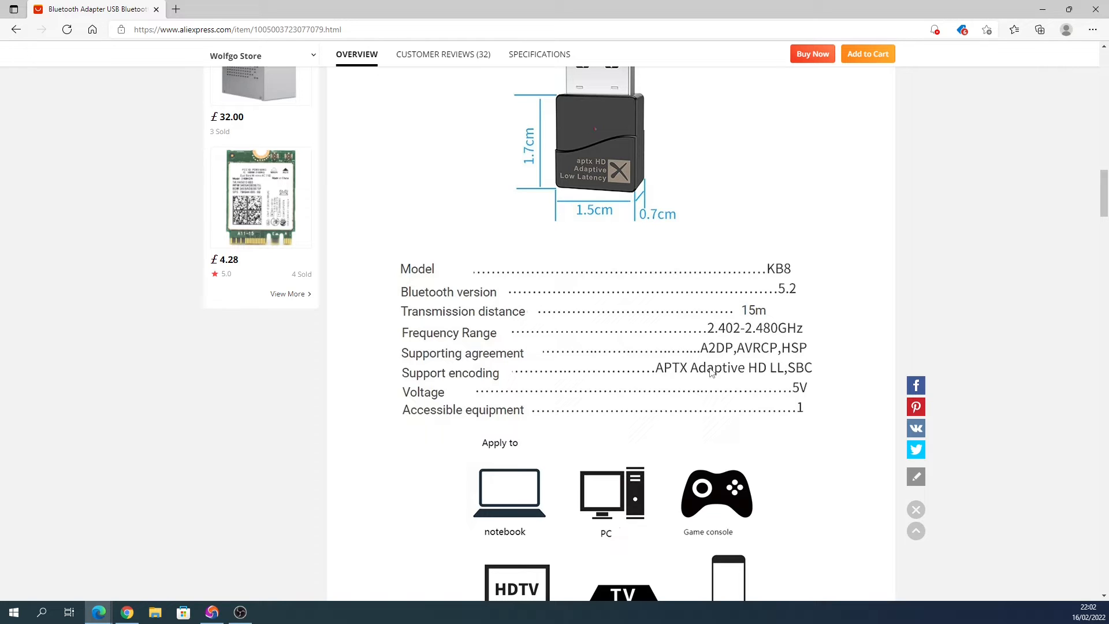
mouse_move(663, 374)
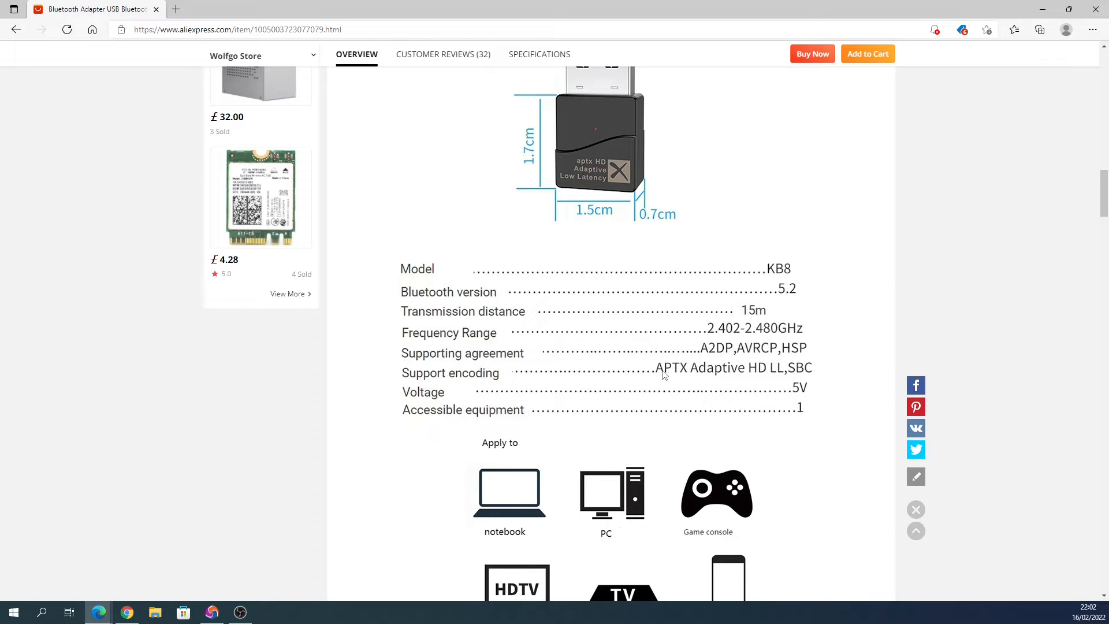
mouse_move(738, 371)
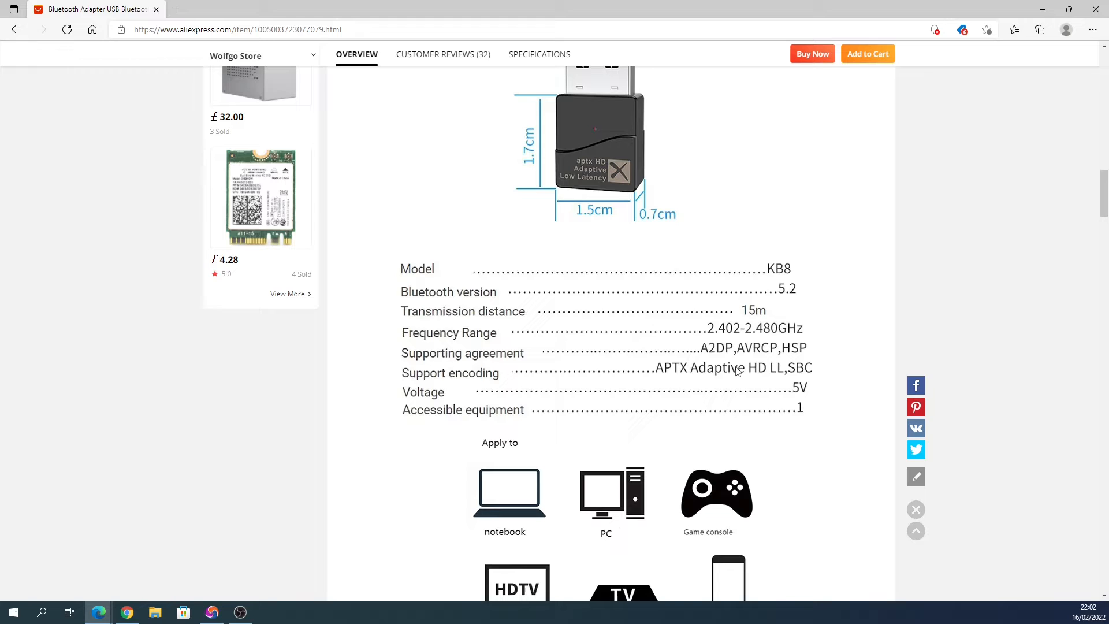
mouse_move(754, 369)
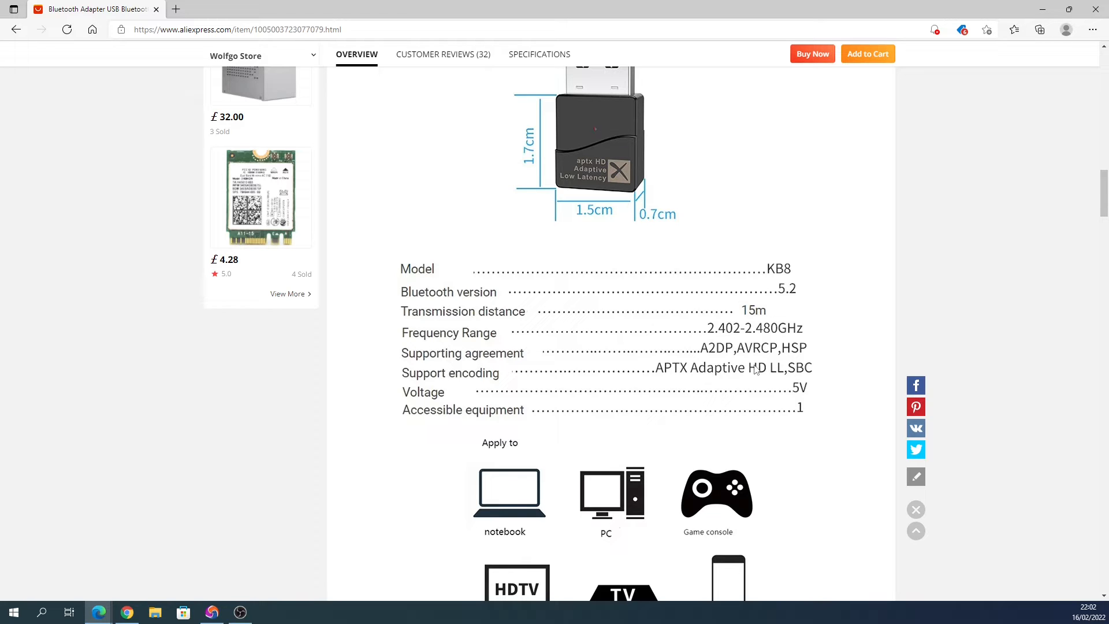
mouse_move(782, 373)
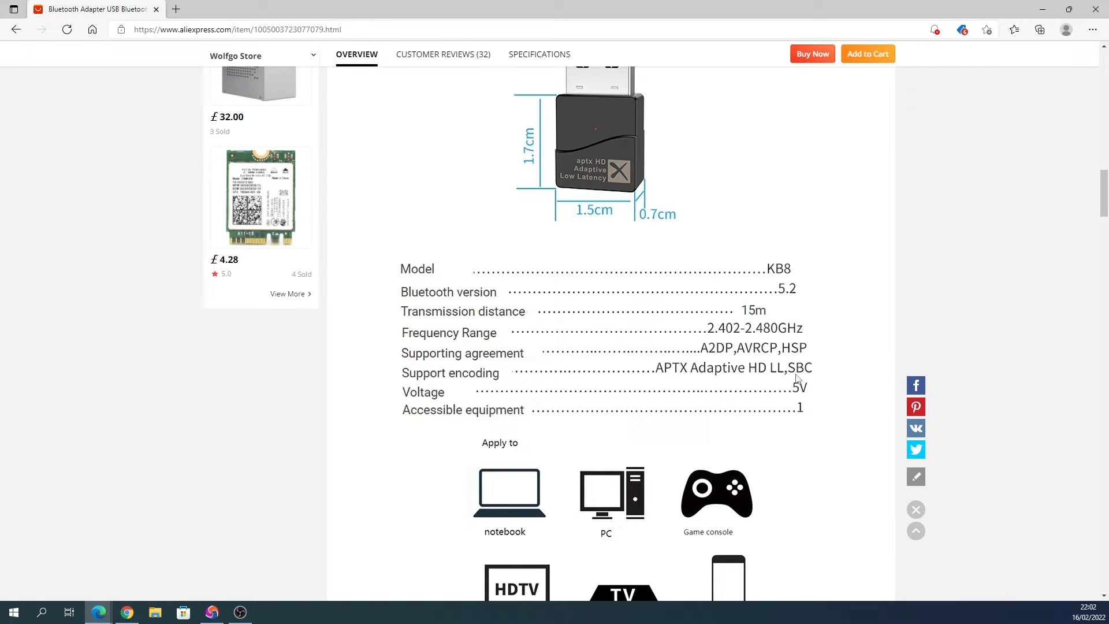
- Scroll to the 'Apply to' devices and connectable Bluetooth audio devices icons
scroll(down, 3)
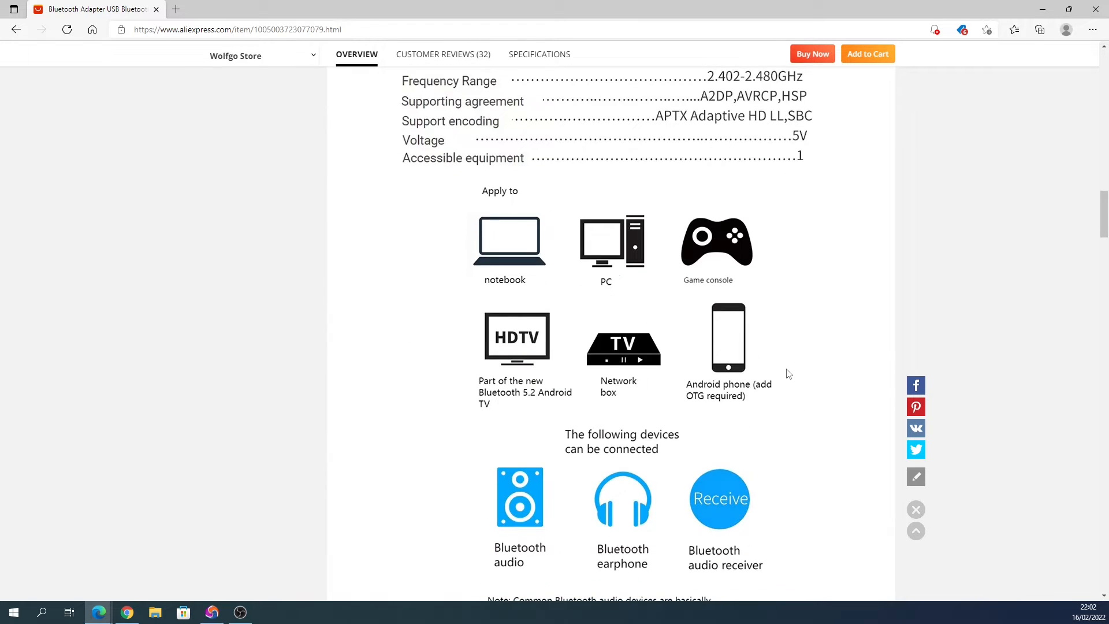
scroll(down, 3)
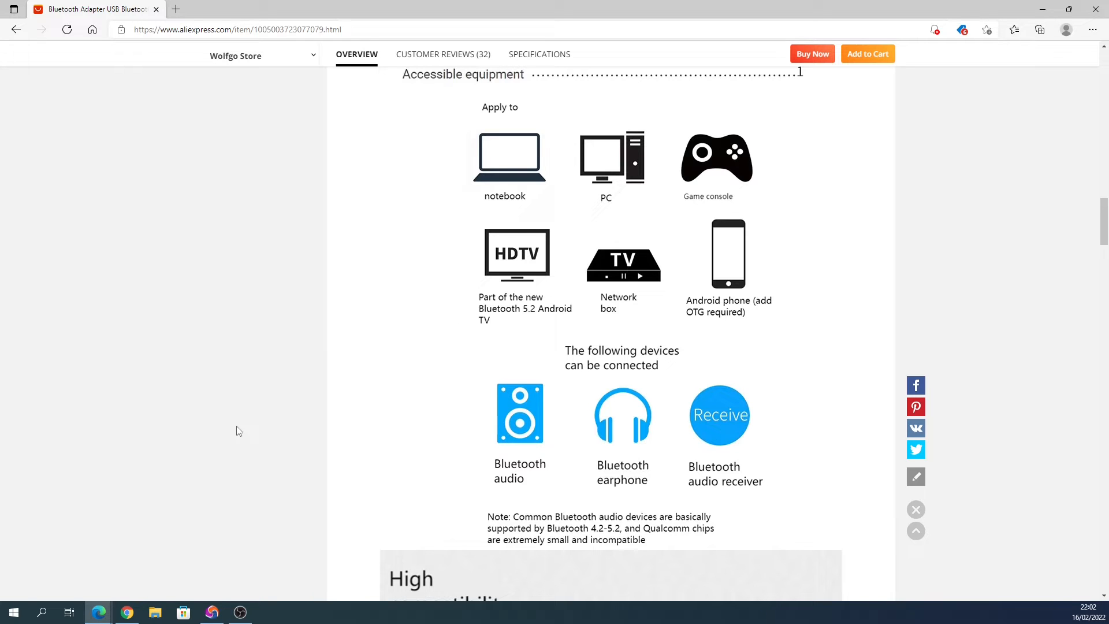
scroll(up, 3)
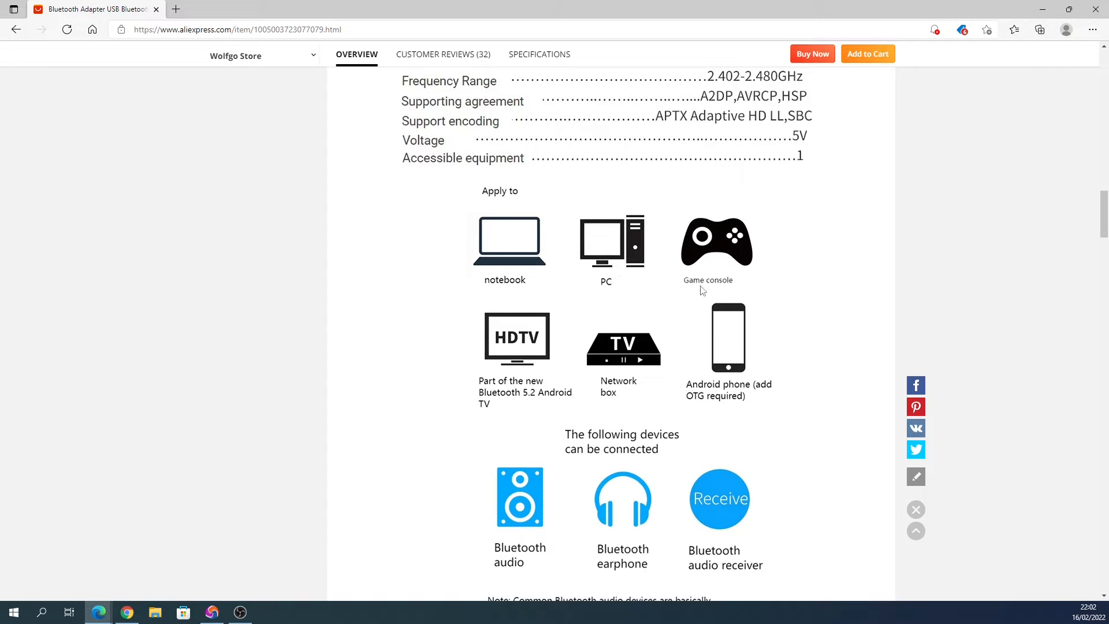
mouse_move(477, 214)
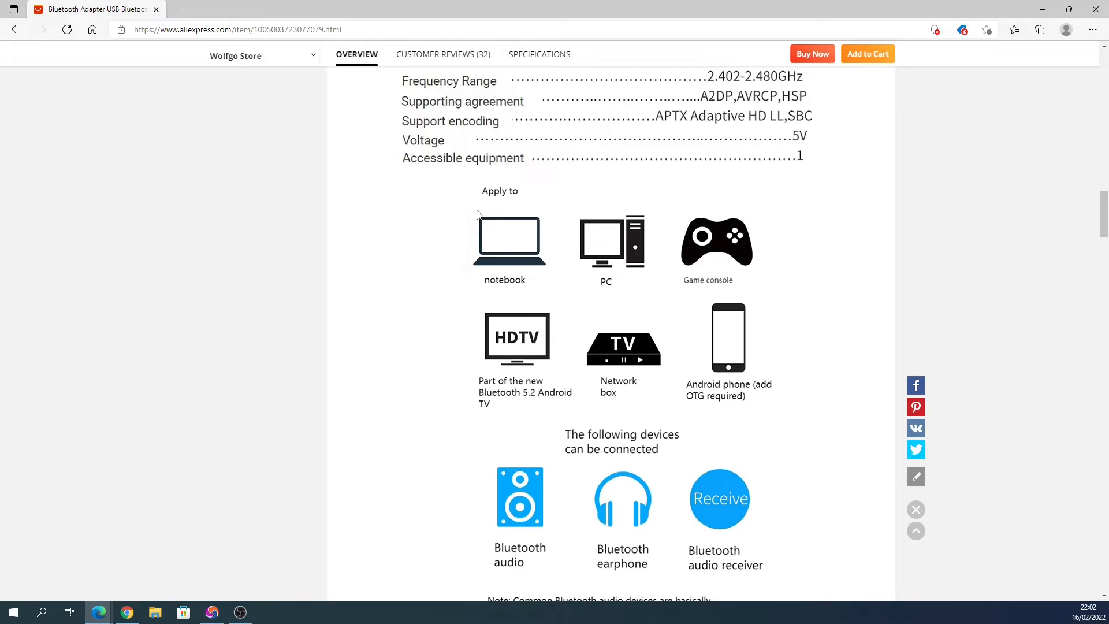
mouse_move(483, 269)
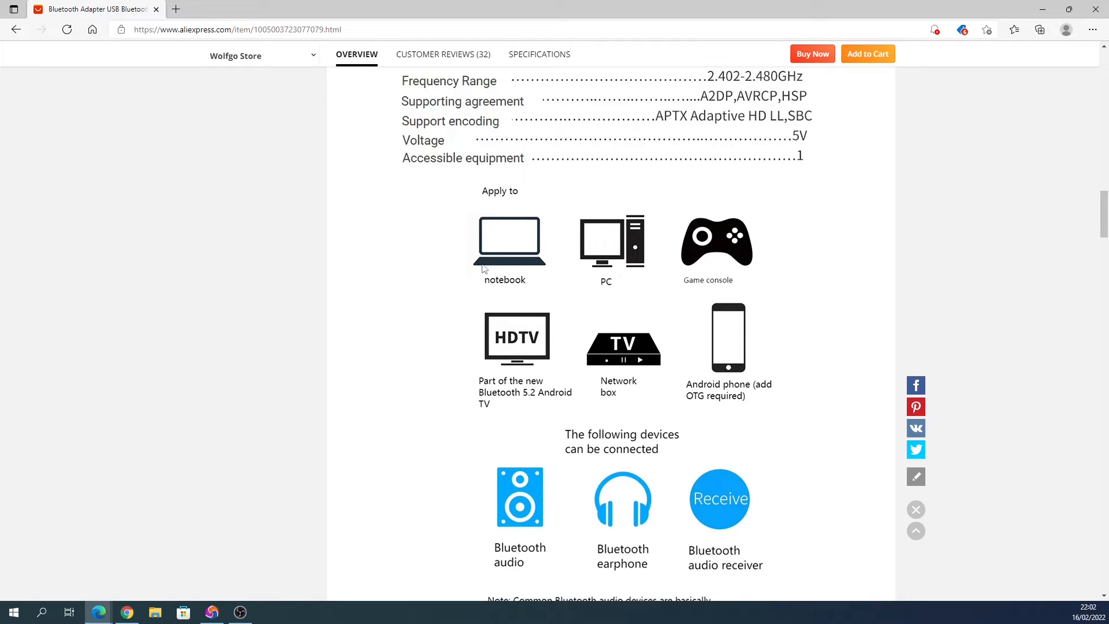
mouse_move(362, 344)
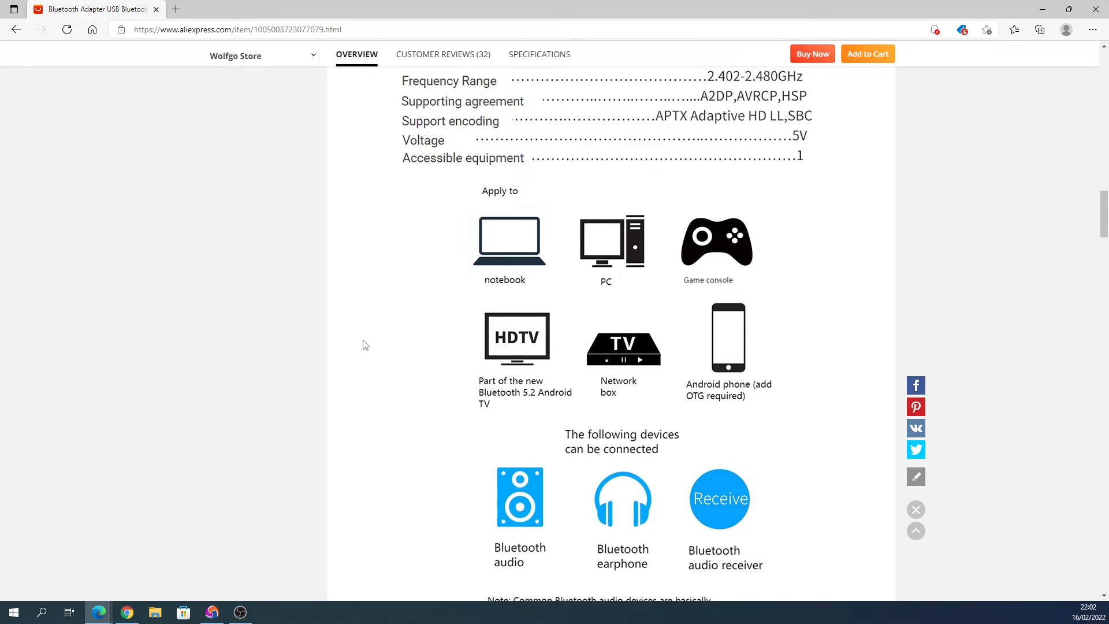
scroll(down, 3)
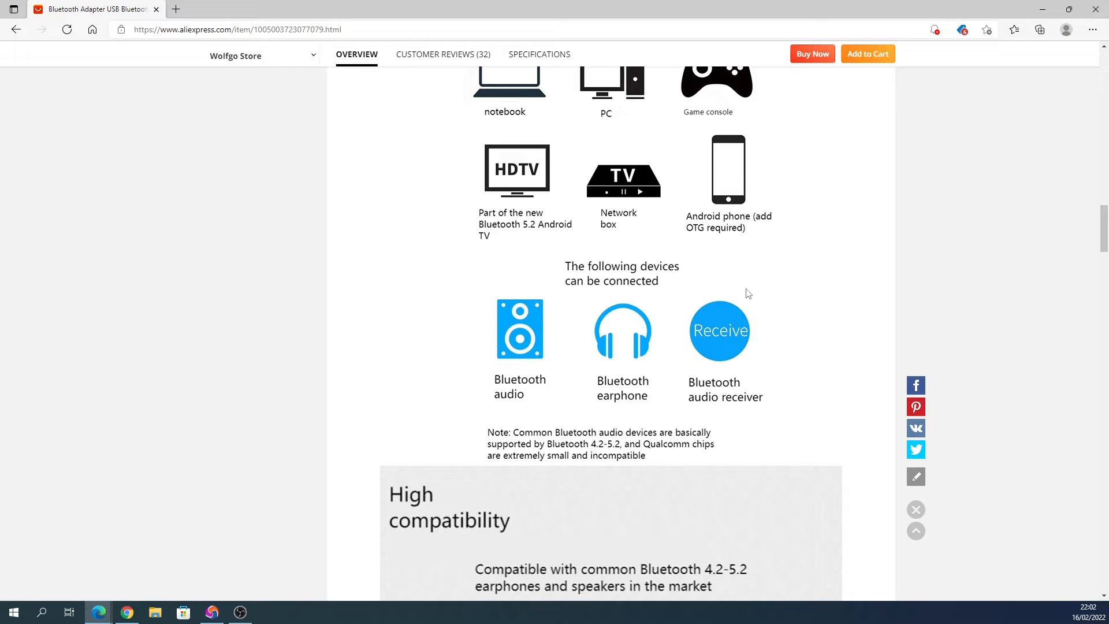
mouse_move(853, 338)
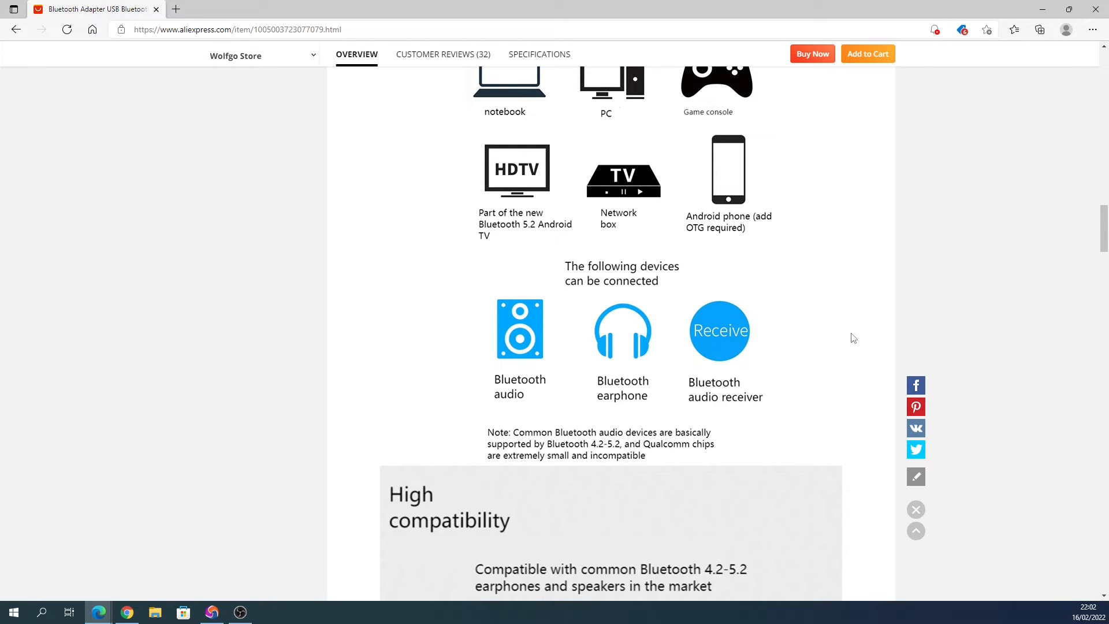
mouse_move(666, 387)
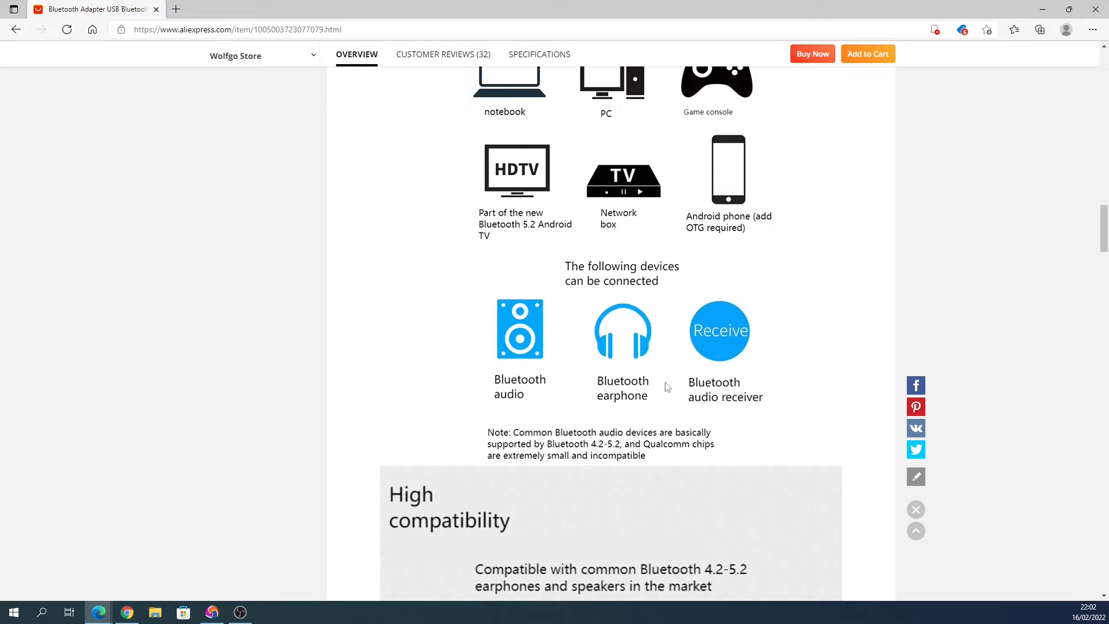
mouse_move(623, 363)
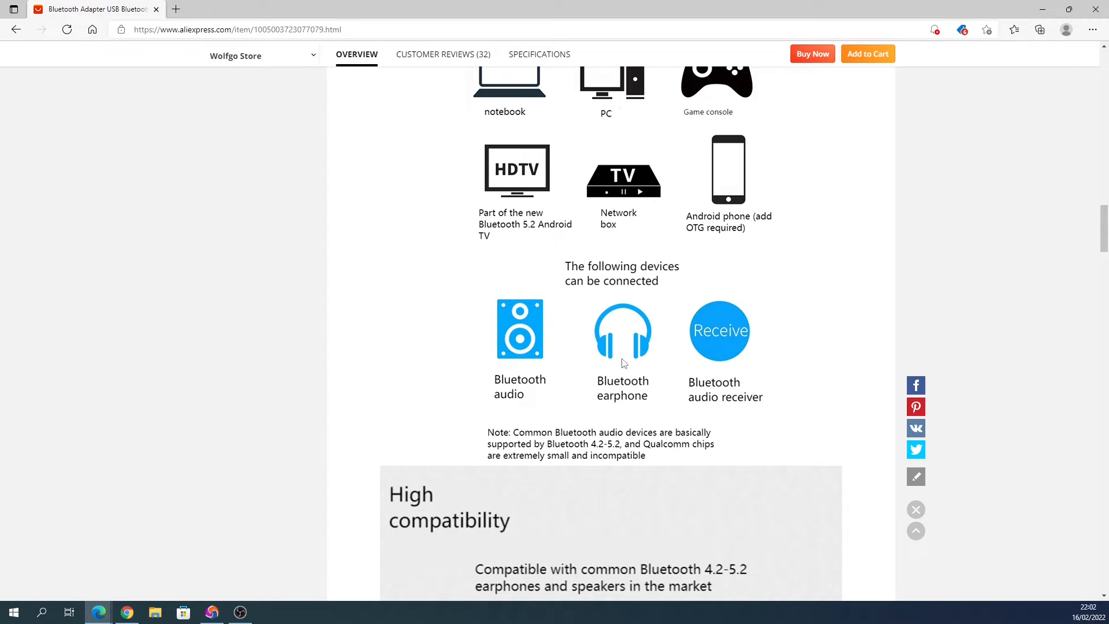
- Scroll to the full High compatibility graphic with Bluetooth 4.2, 5.0-5.1 and 5.2 arrows
scroll(down, 3)
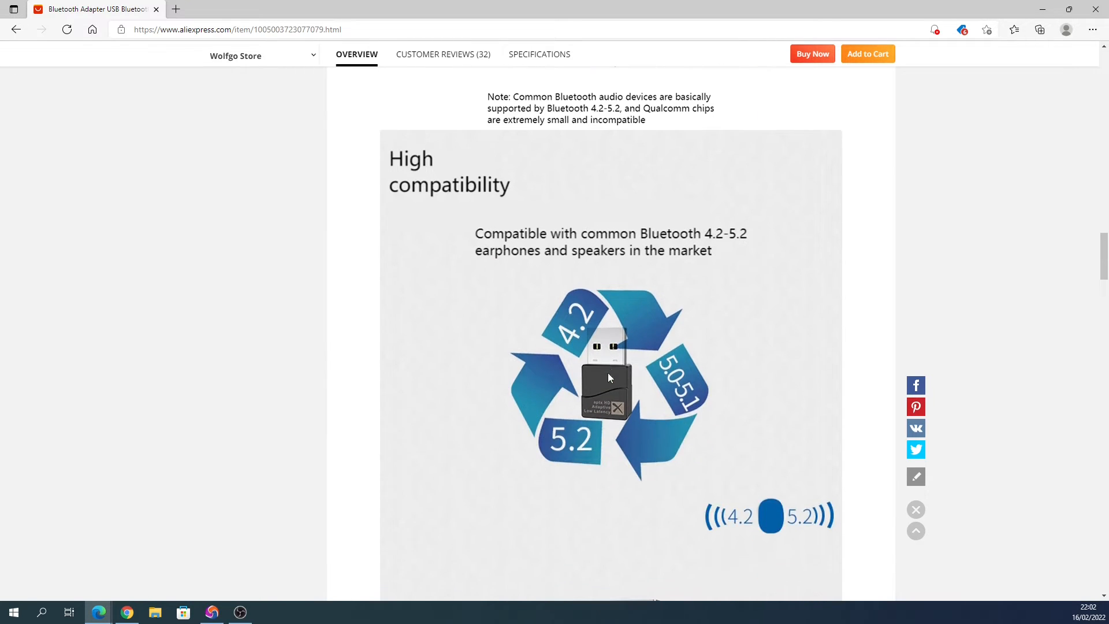
mouse_move(733, 239)
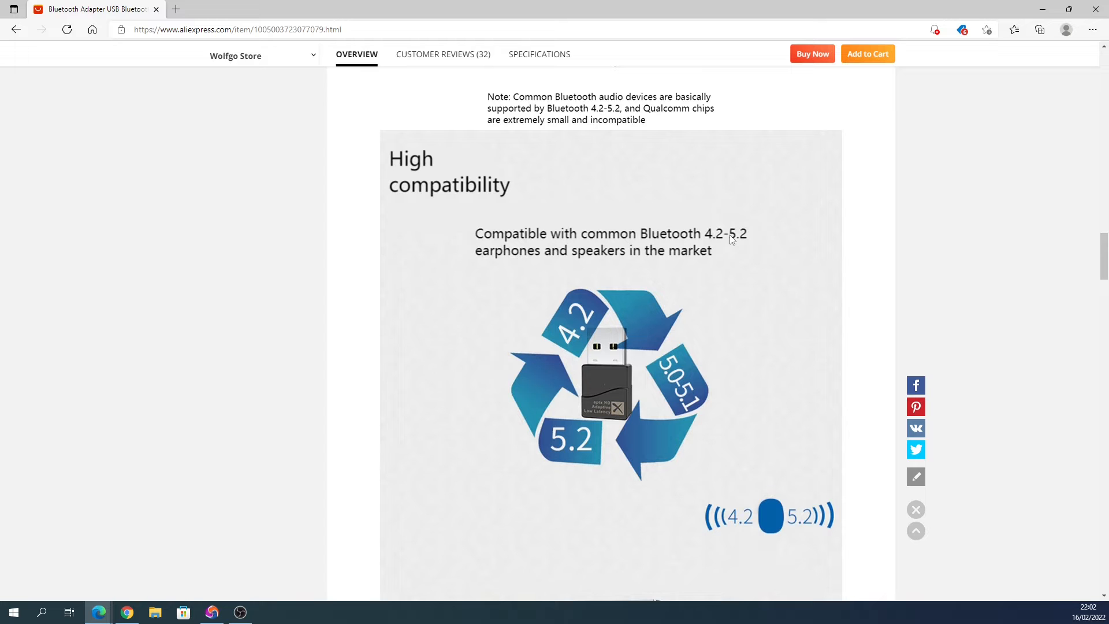
mouse_move(751, 243)
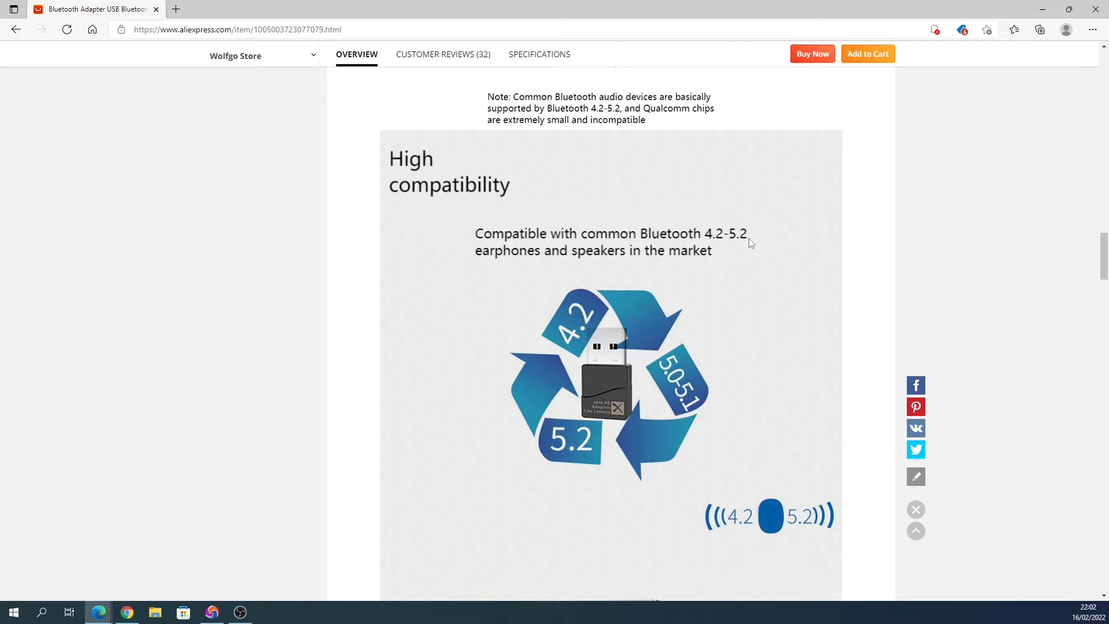
scroll(down, 3)
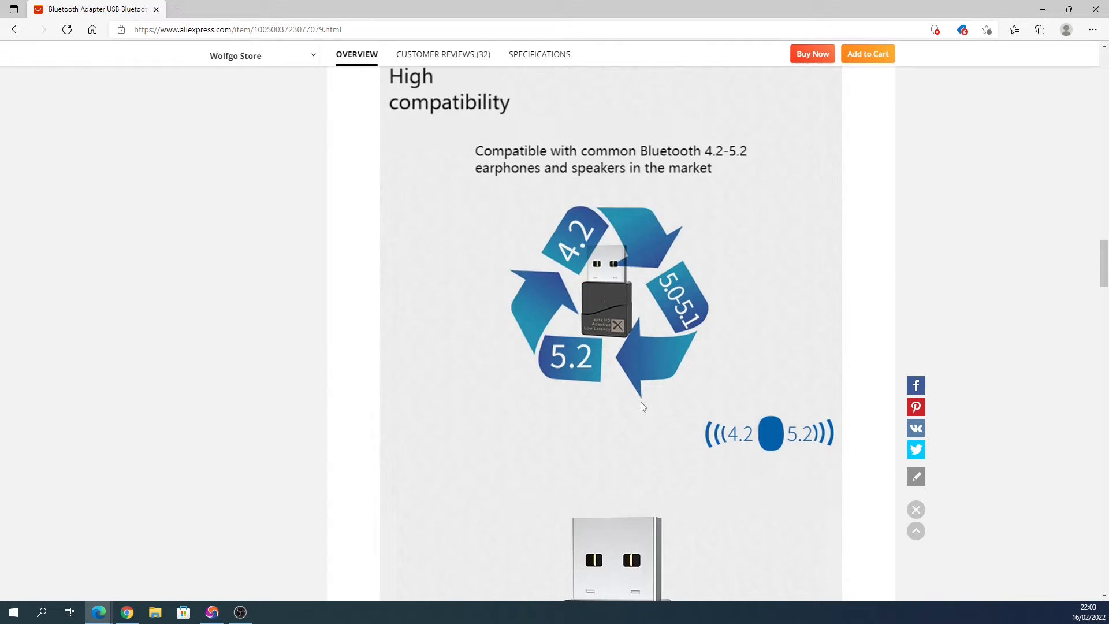
- Scroll to the pairing and coding indicator light guide and the Adaptive HD LL banner
scroll(down, 3)
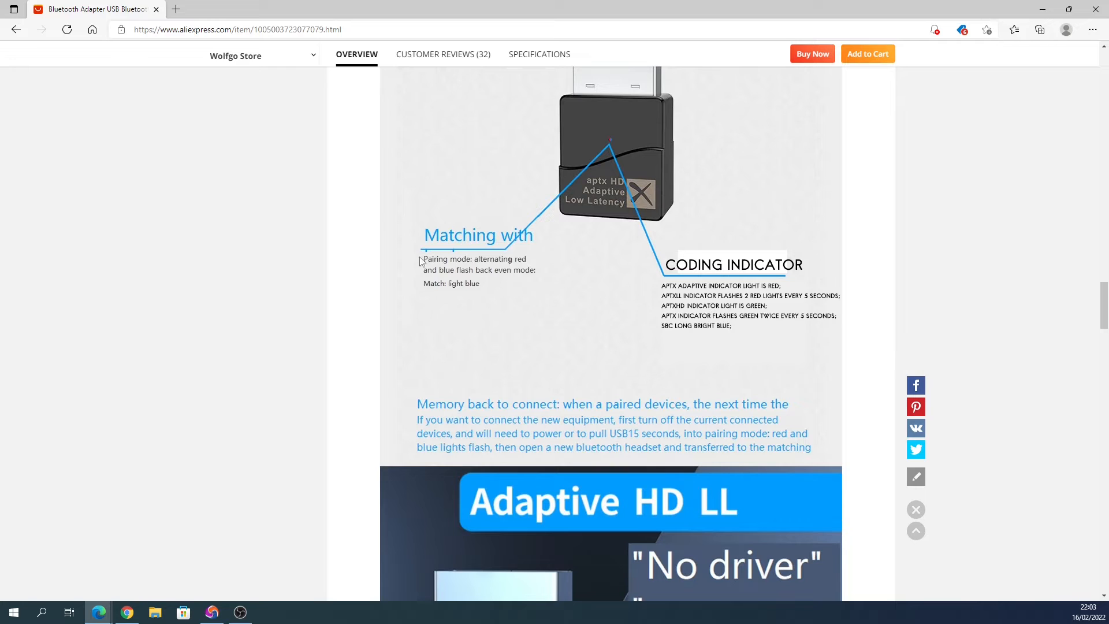
mouse_move(462, 274)
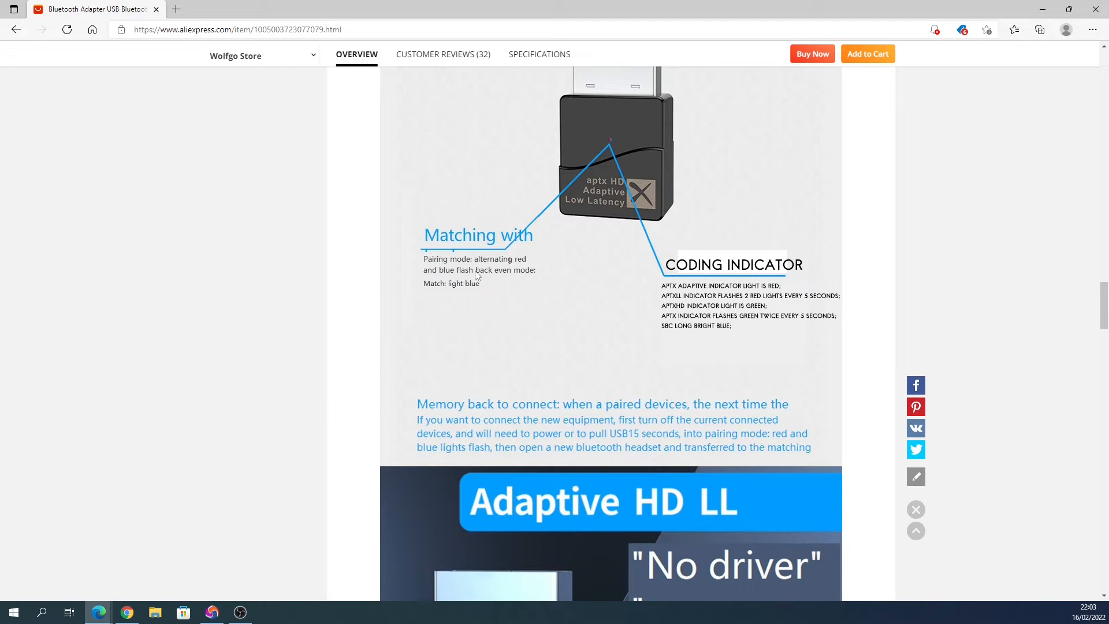
mouse_move(440, 286)
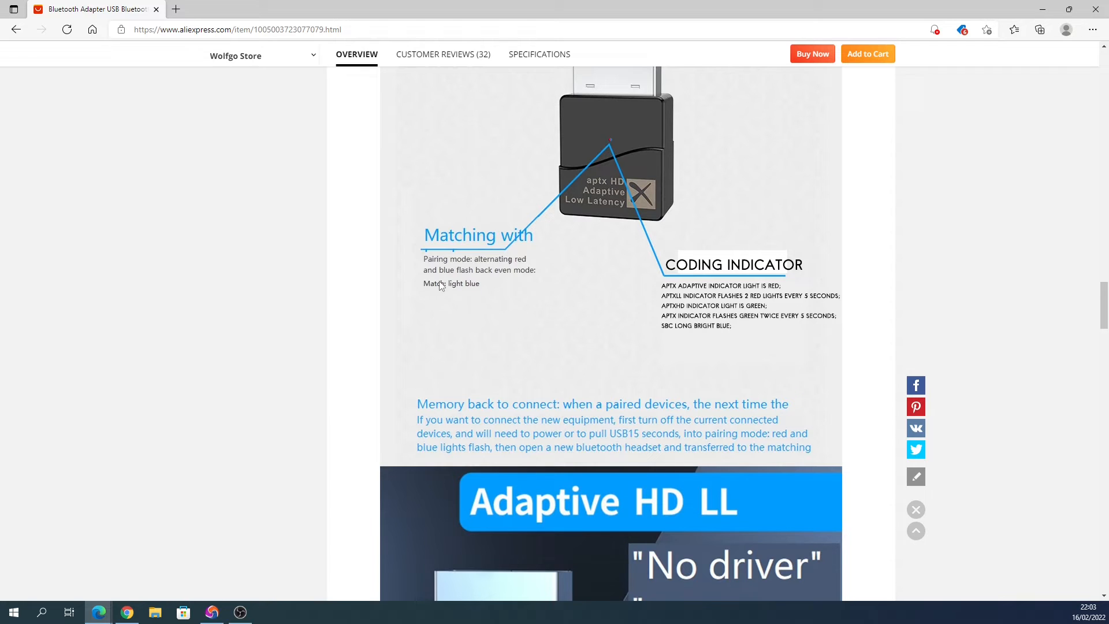
mouse_move(767, 263)
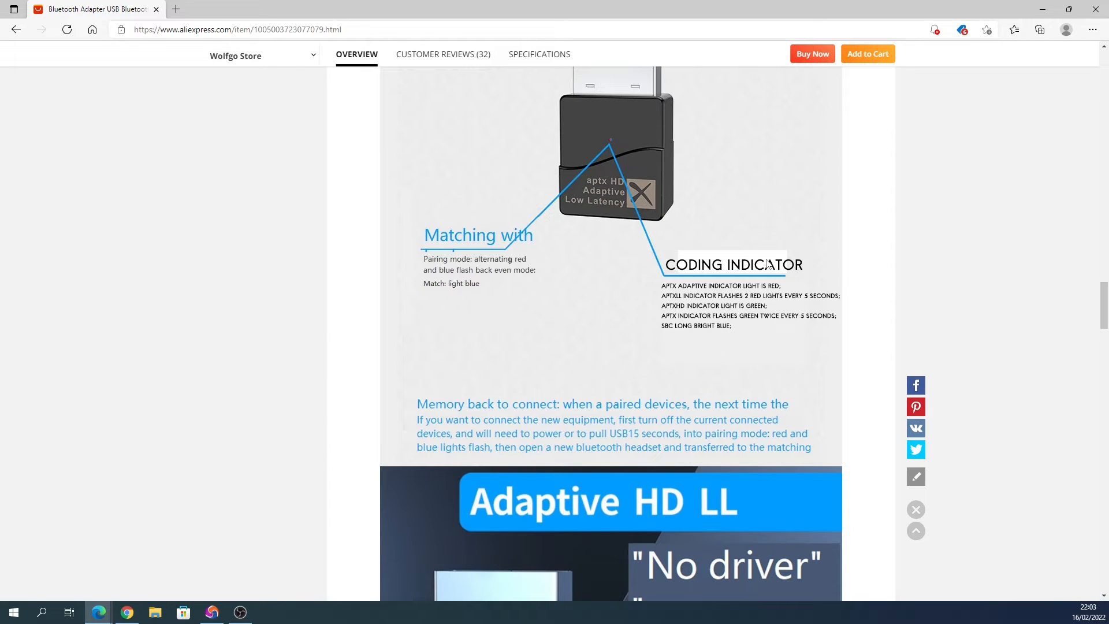
mouse_move(629, 353)
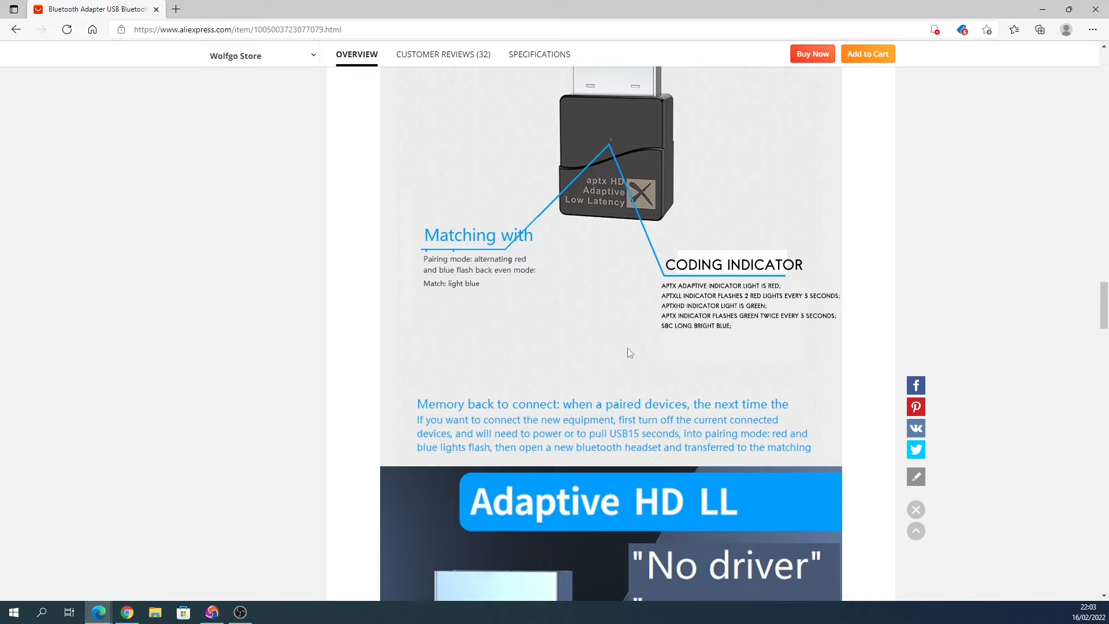
mouse_move(706, 292)
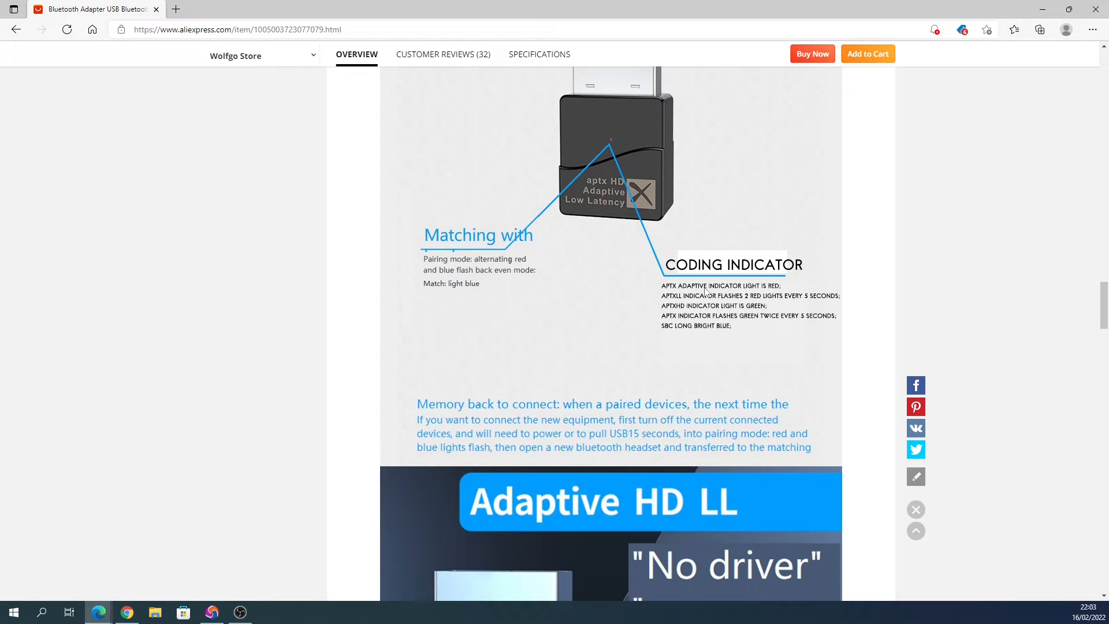
mouse_move(776, 292)
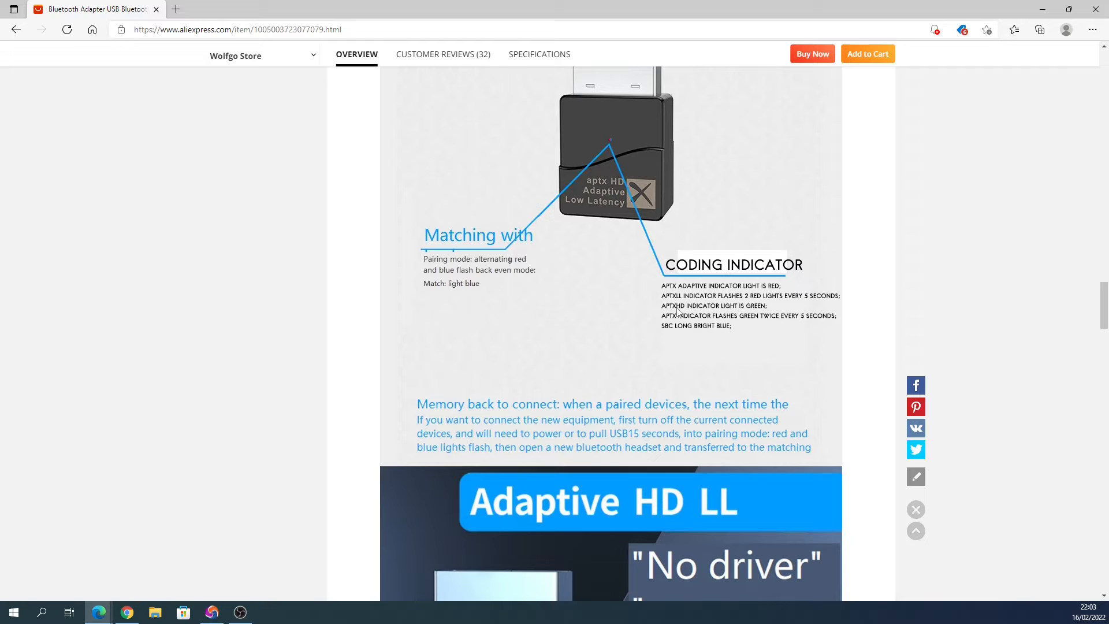
mouse_move(771, 290)
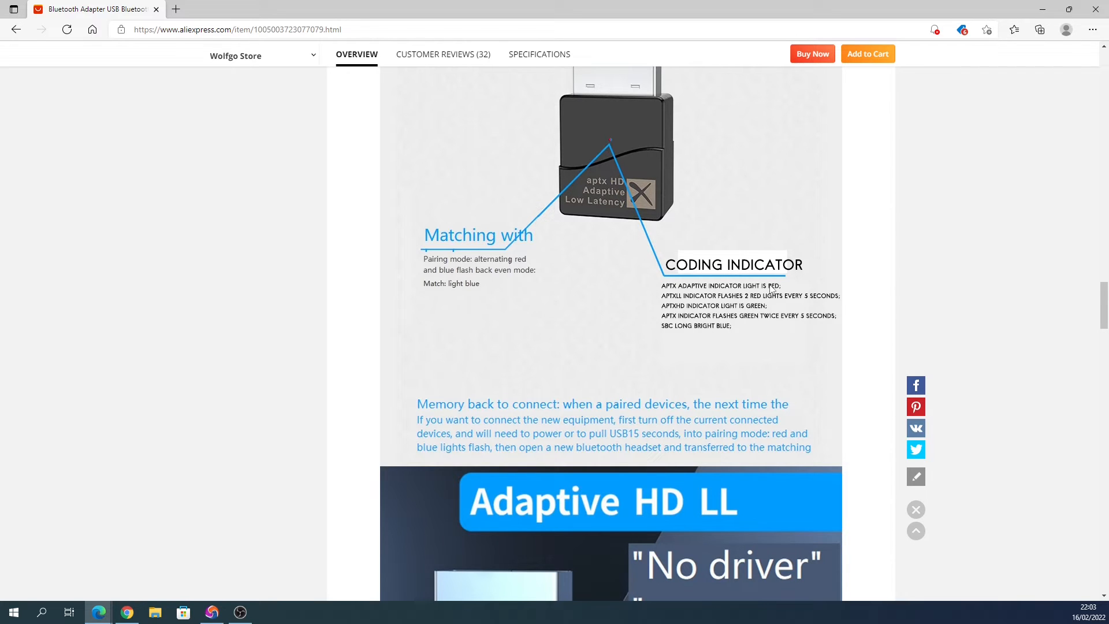
scroll(down, 3)
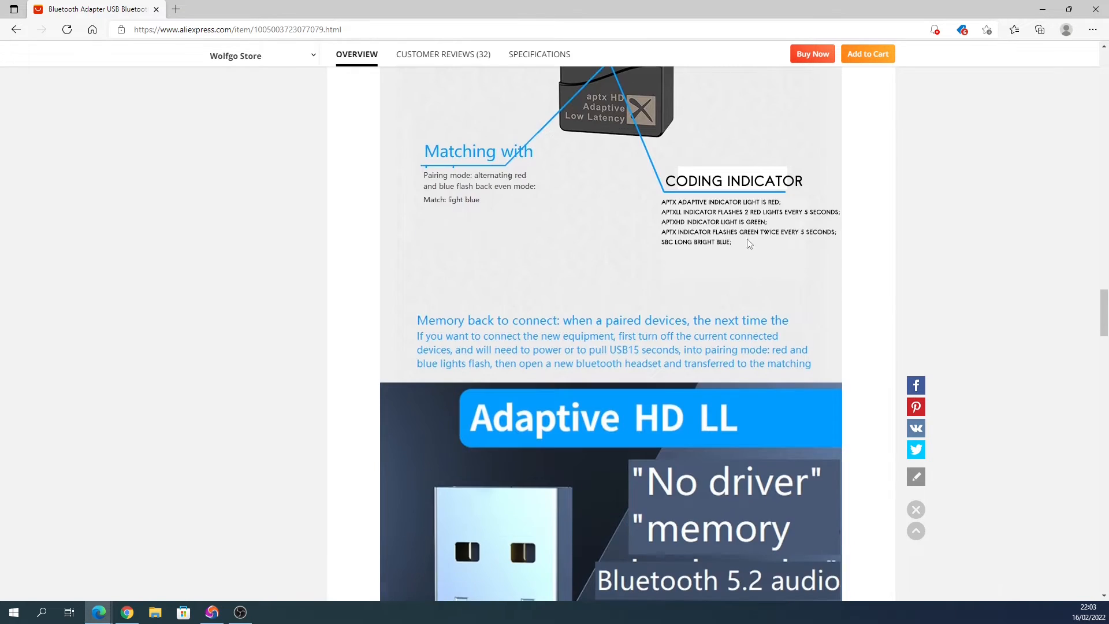
scroll(down, 3)
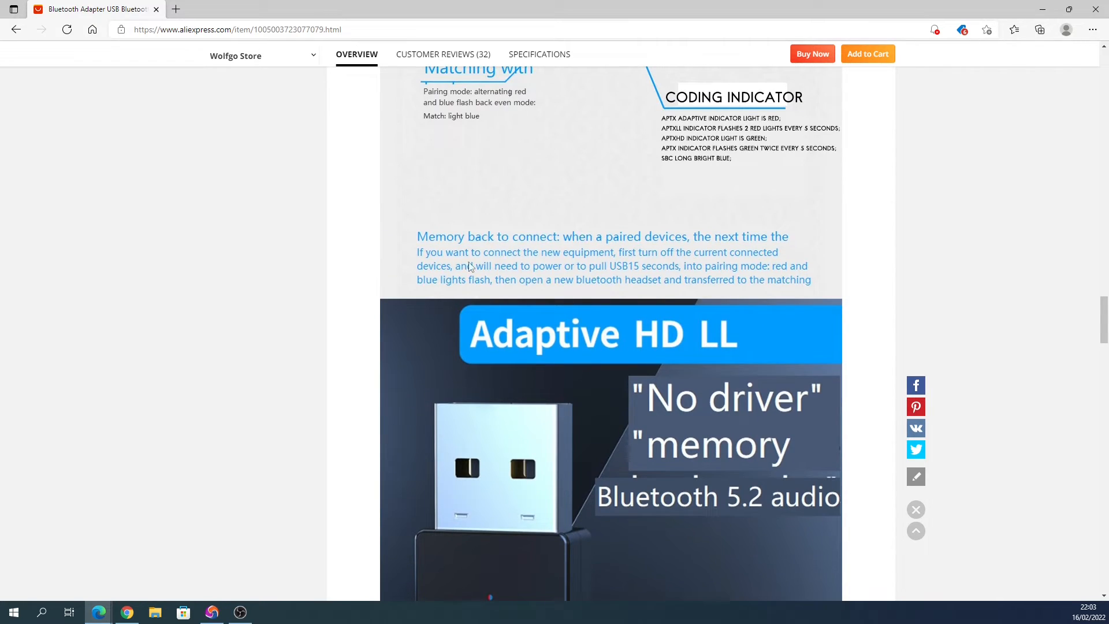
mouse_move(535, 369)
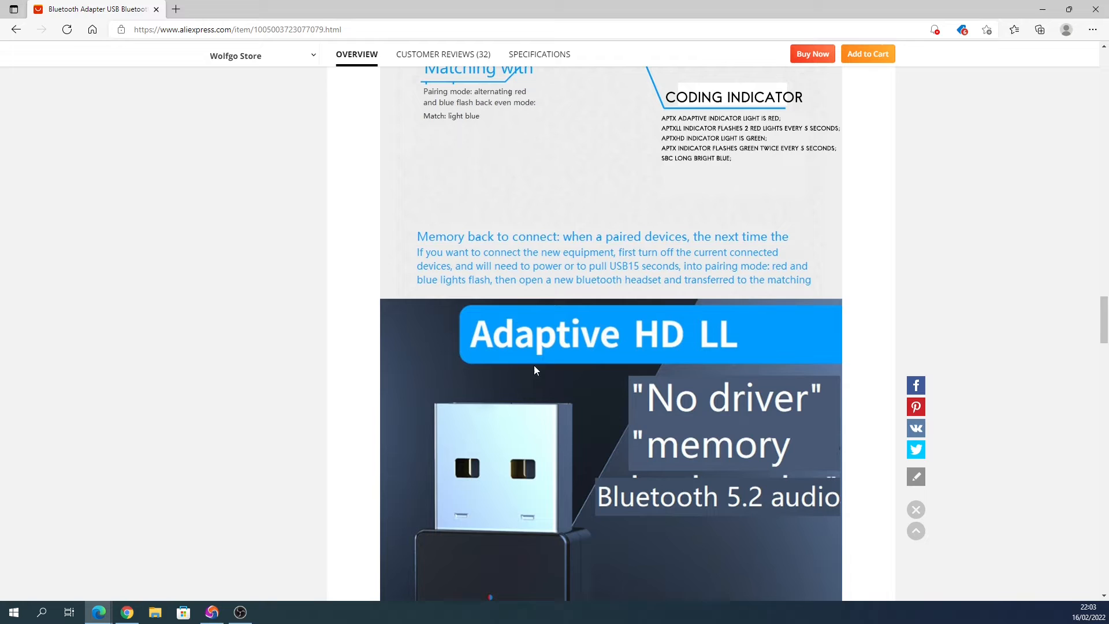
mouse_move(747, 318)
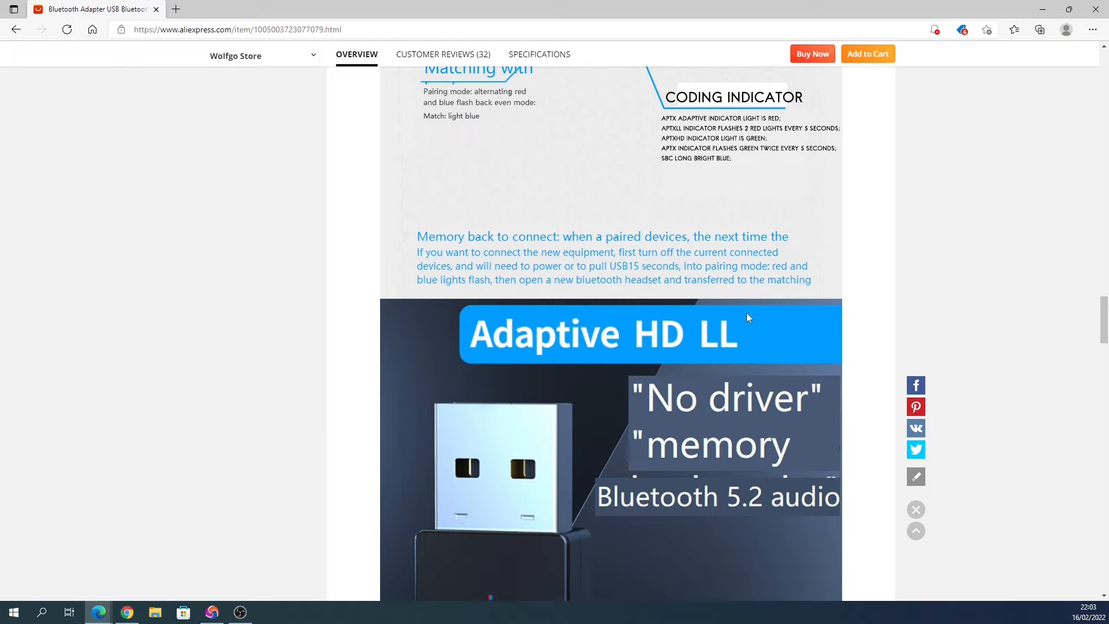
mouse_move(327, 304)
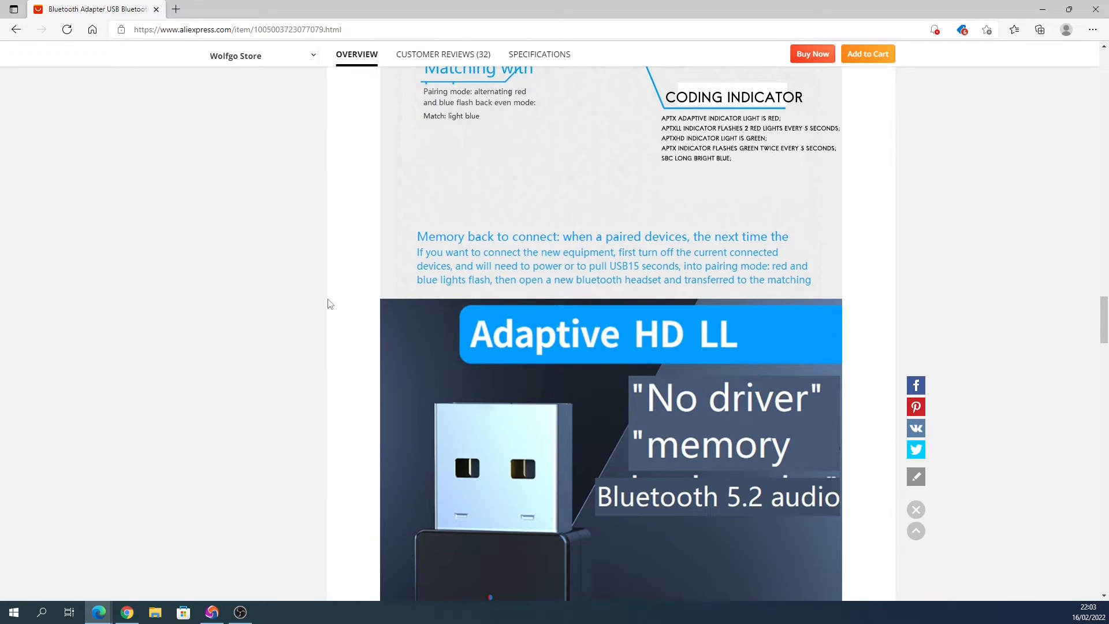
mouse_move(795, 308)
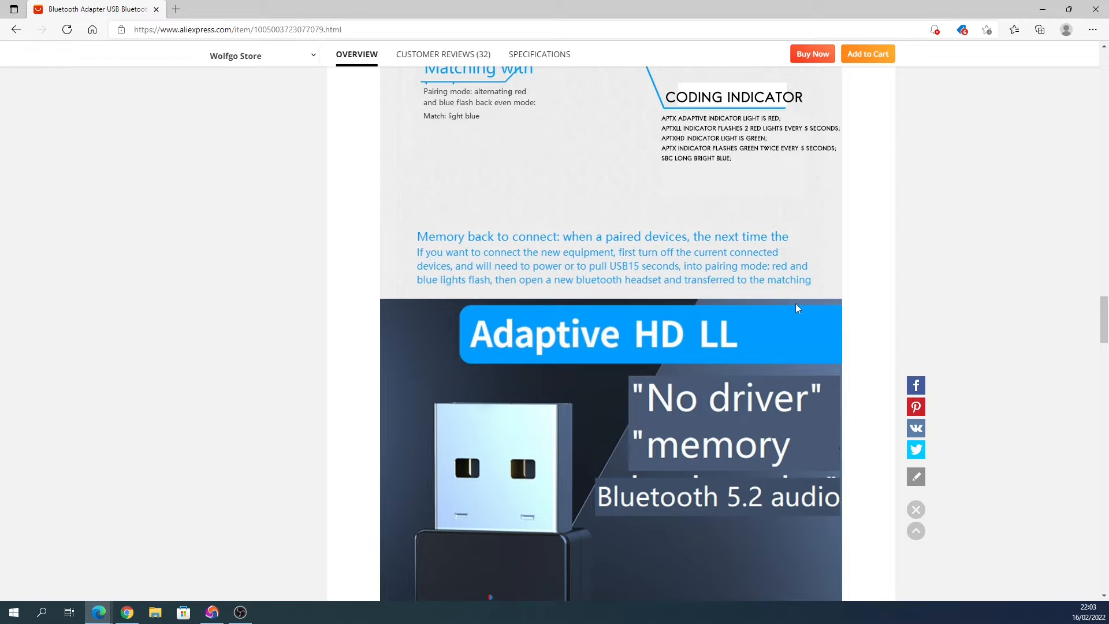
- Scroll past the aptX Adaptive HD LL adapter photo to the About Shipping section
scroll(down, 3)
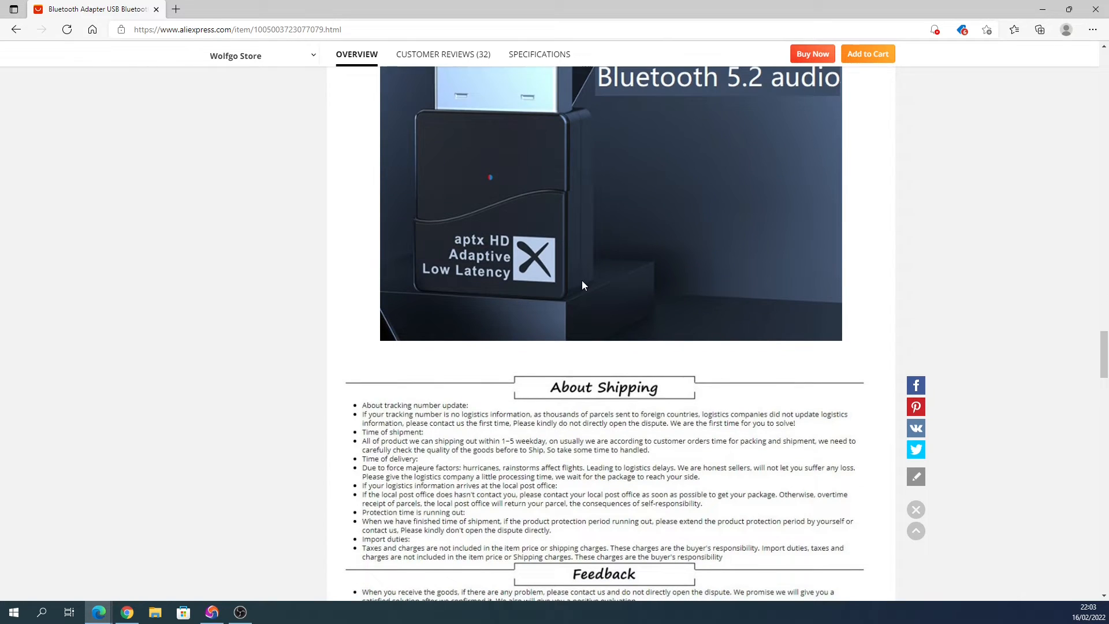
mouse_move(580, 278)
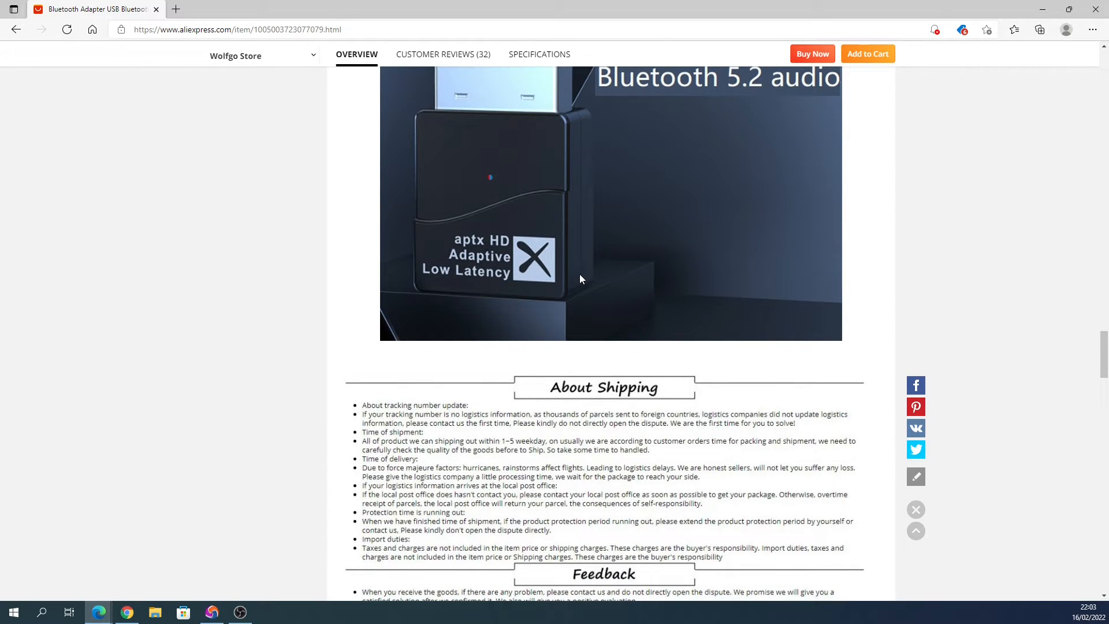